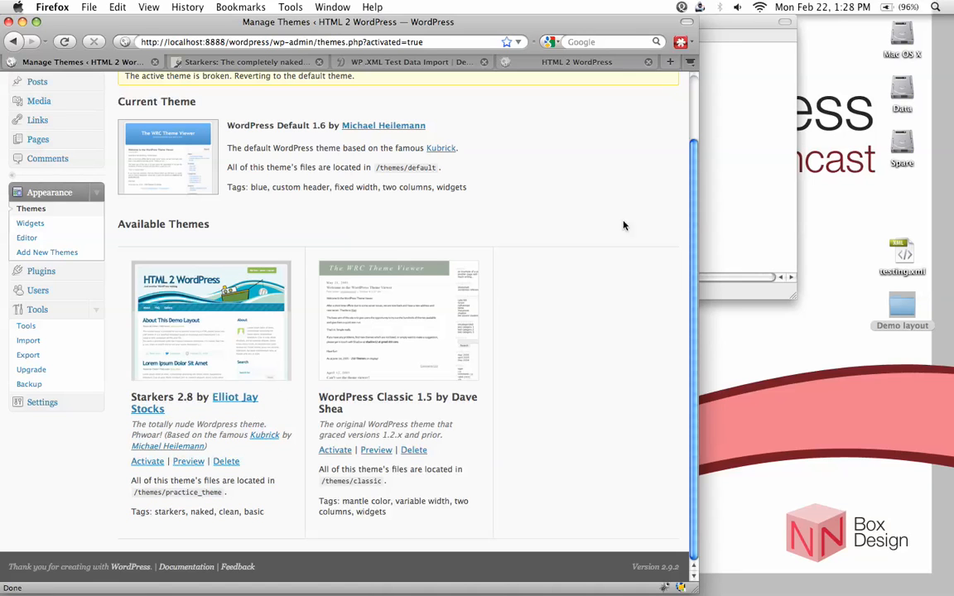
{"action": "mouse_move", "coordinate": [311, 343]}
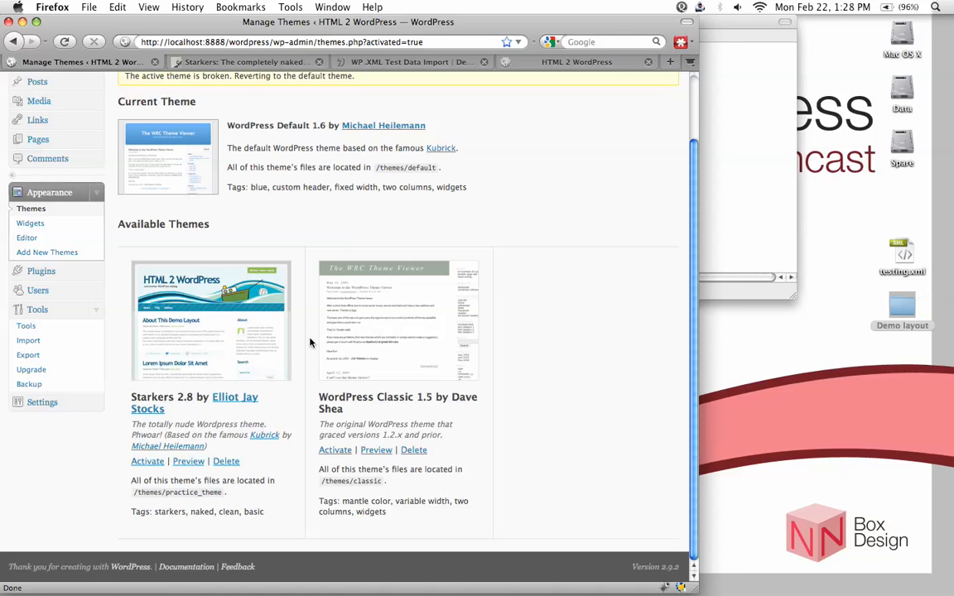
{"action": "mouse_move", "coordinate": [225, 461]}
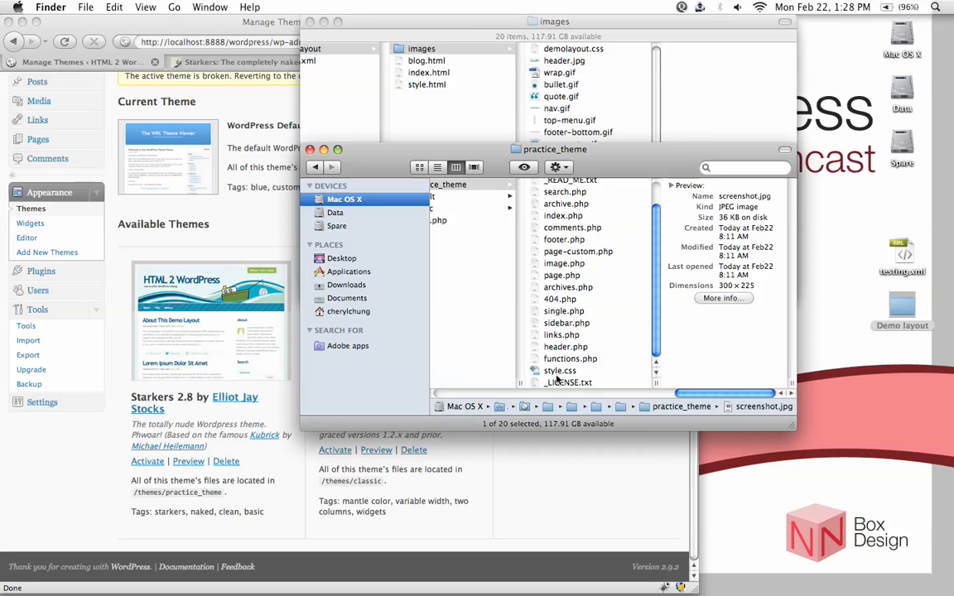
Open the practice theme's style.css in TextWrangler and place the cursor on the Theme Name line.
{"action": "left_click", "coordinate": [560, 371]}
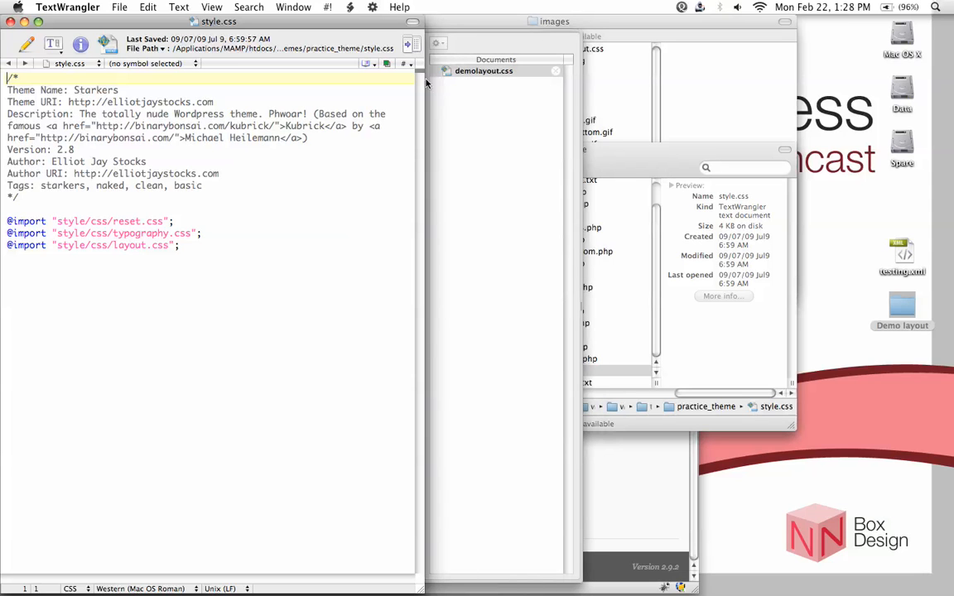
{"action": "mouse_move", "coordinate": [495, 127]}
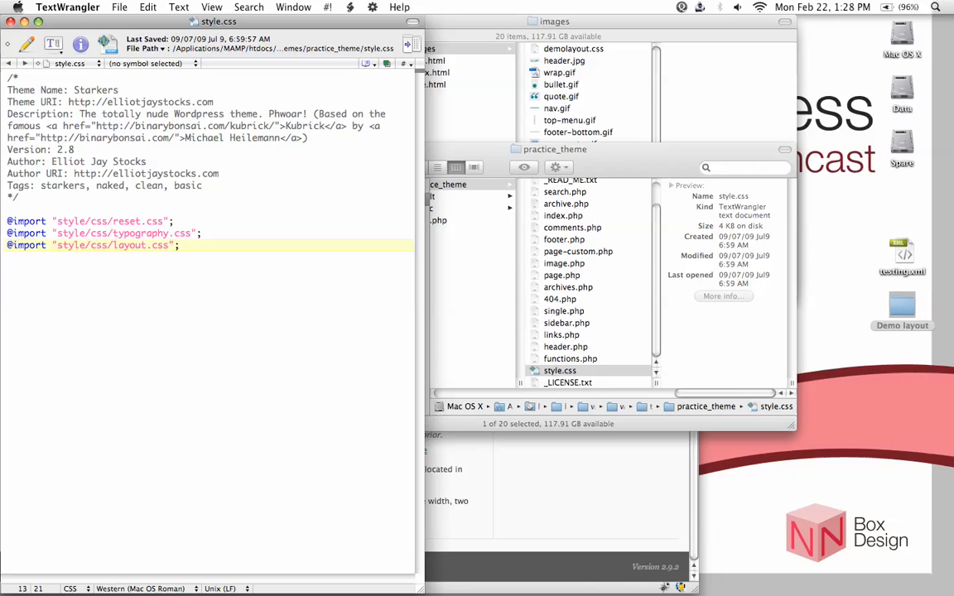
{"action": "left_click", "coordinate": [115, 246]}
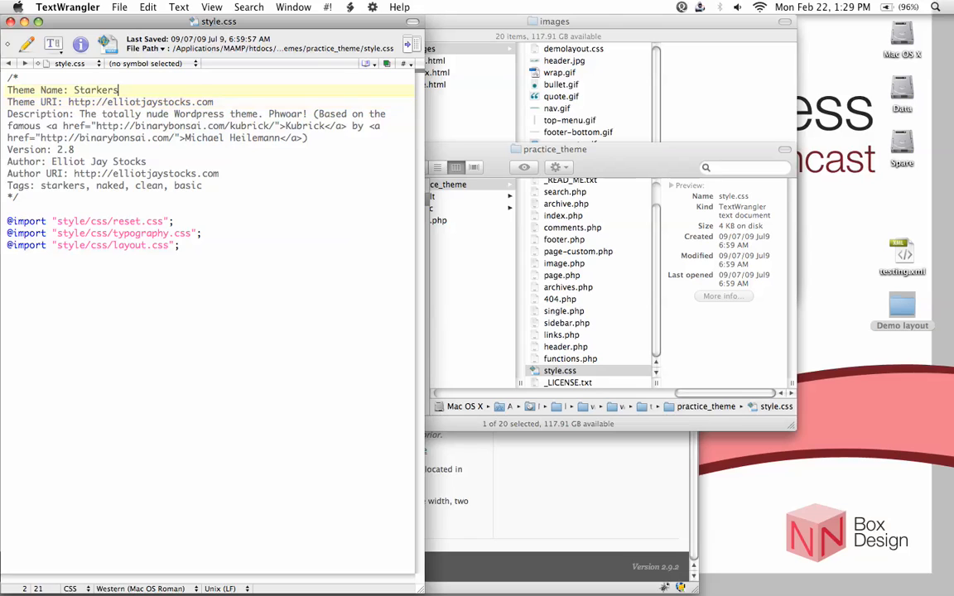
Replace the theme name Starkers with 'HTML 2 WordPress Practice Theme'.
{"action": "key", "text": "backspace"}
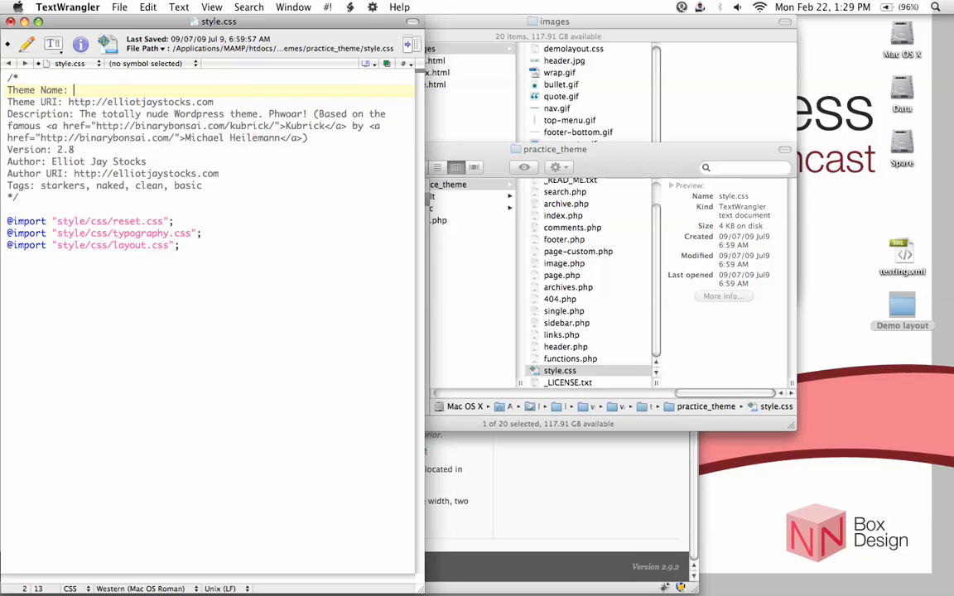
{"action": "type", "text": "P"}
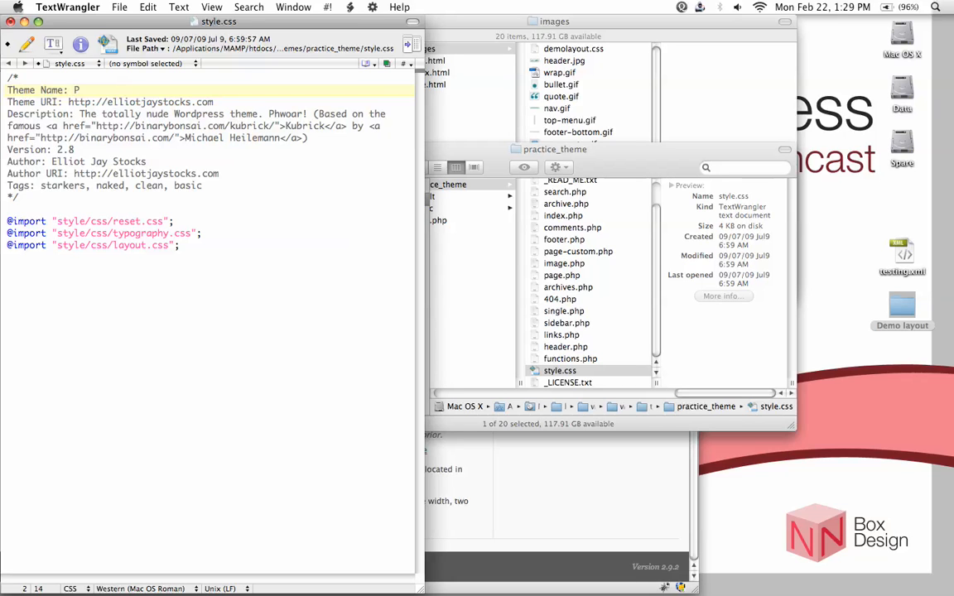
{"action": "key", "text": "Backspace"}
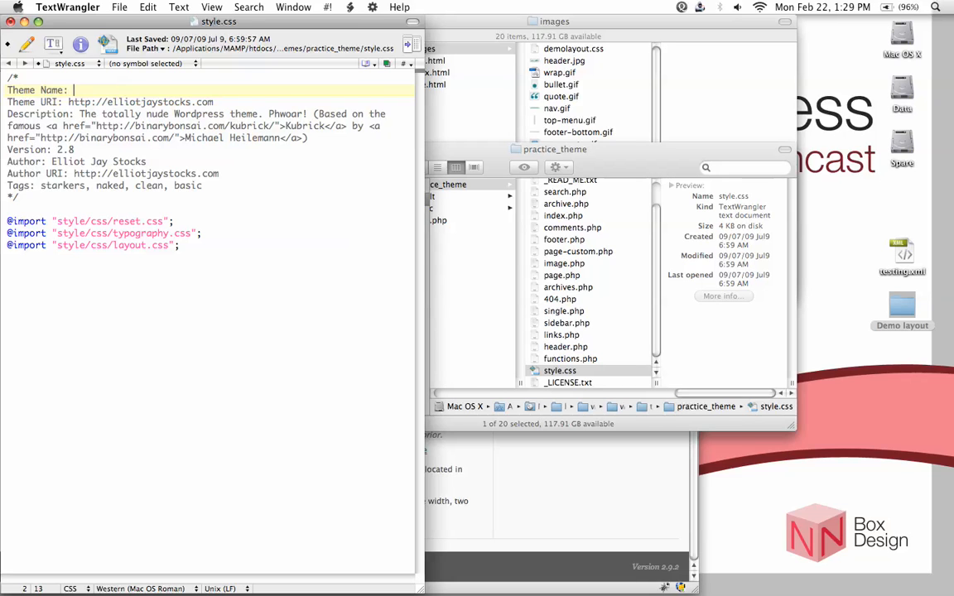
{"action": "type", "text": "HTML 2"}
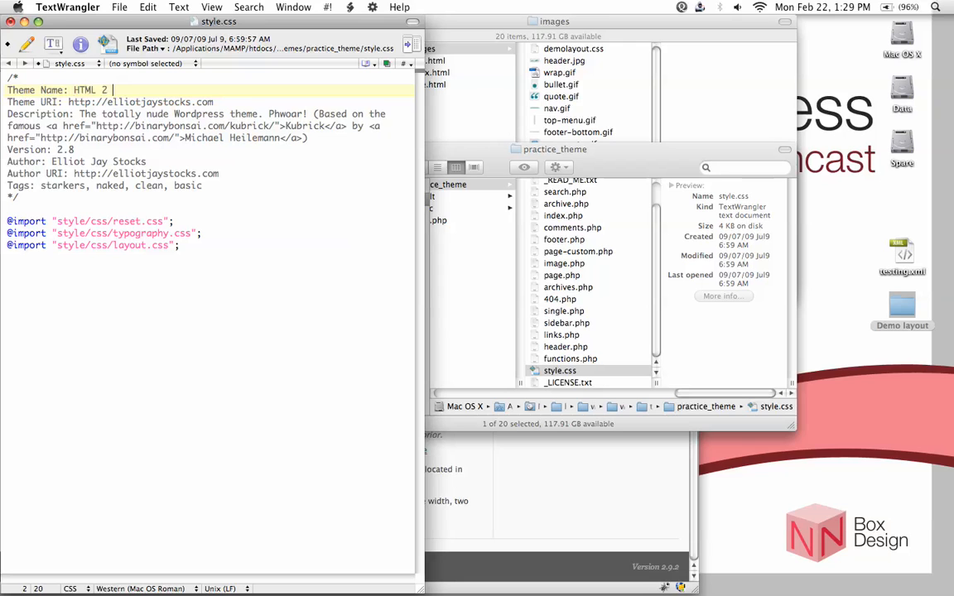
{"action": "type", "text": "WordPre"}
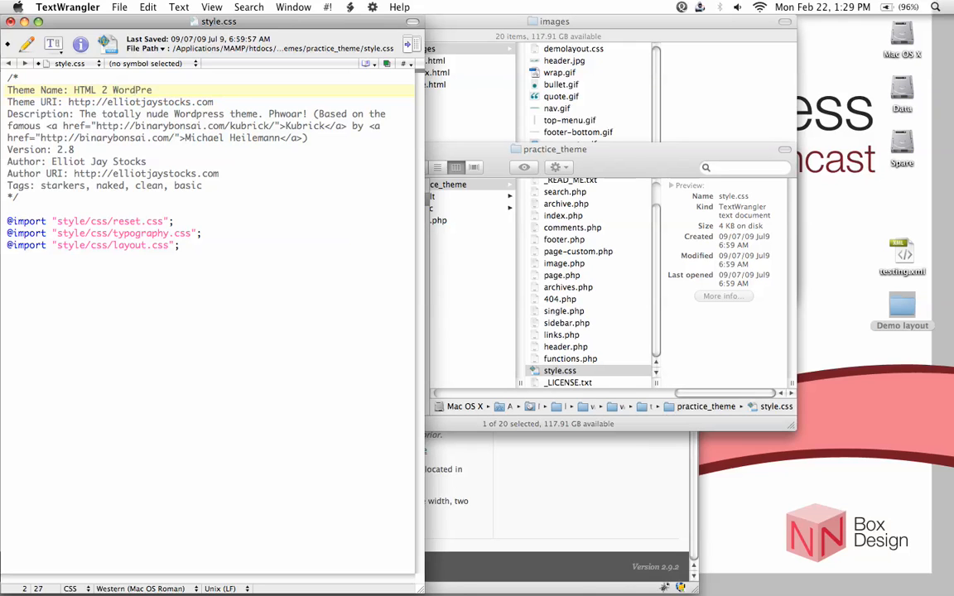
{"action": "type", "text": "Practice Theme"}
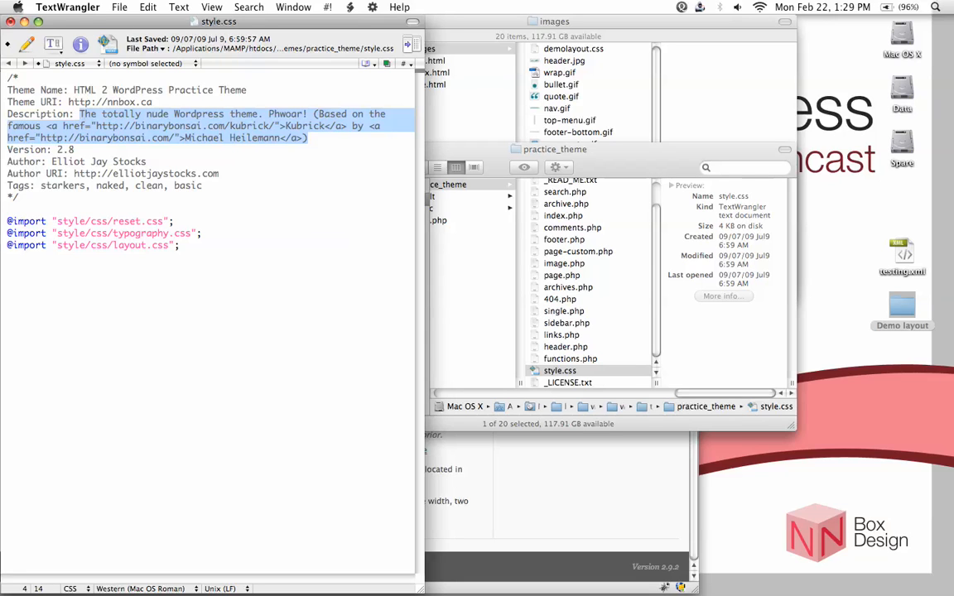
Write a new description about demonstrating an HTML layout as a theme and set version 0.1.
{"action": "type", "text": "This is a"}
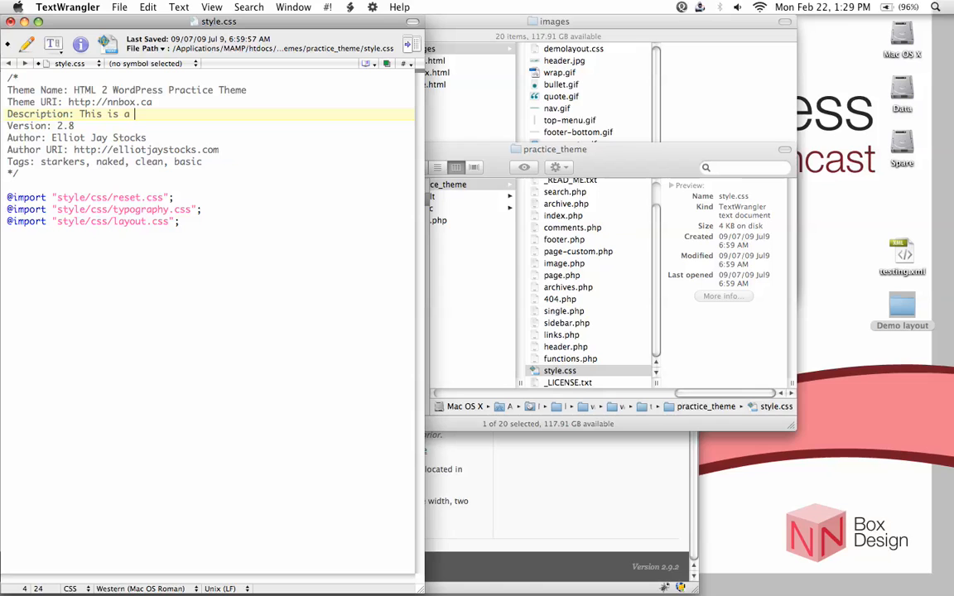
{"action": "type", "text": "t"}
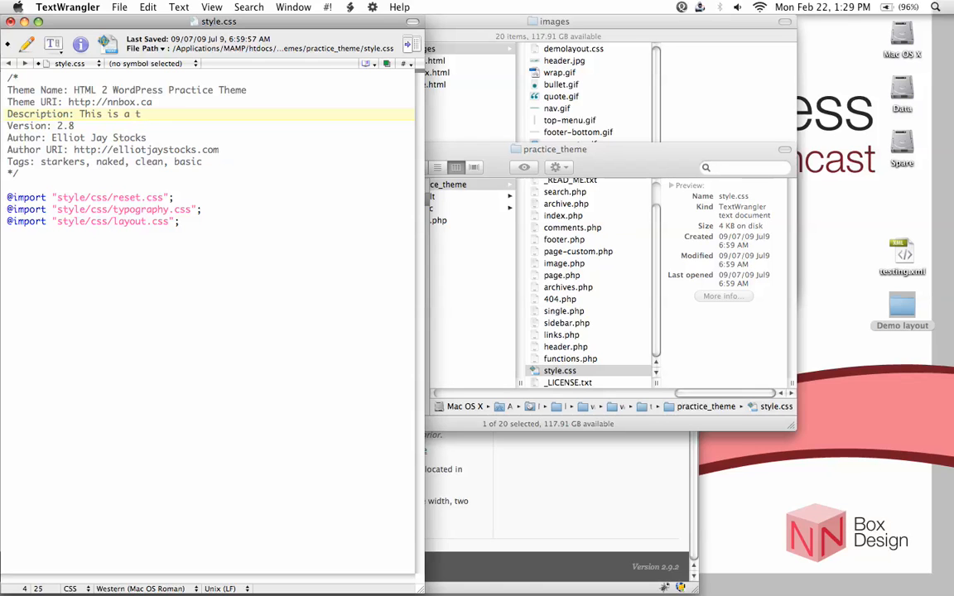
{"action": "type", "text": "heme to"}
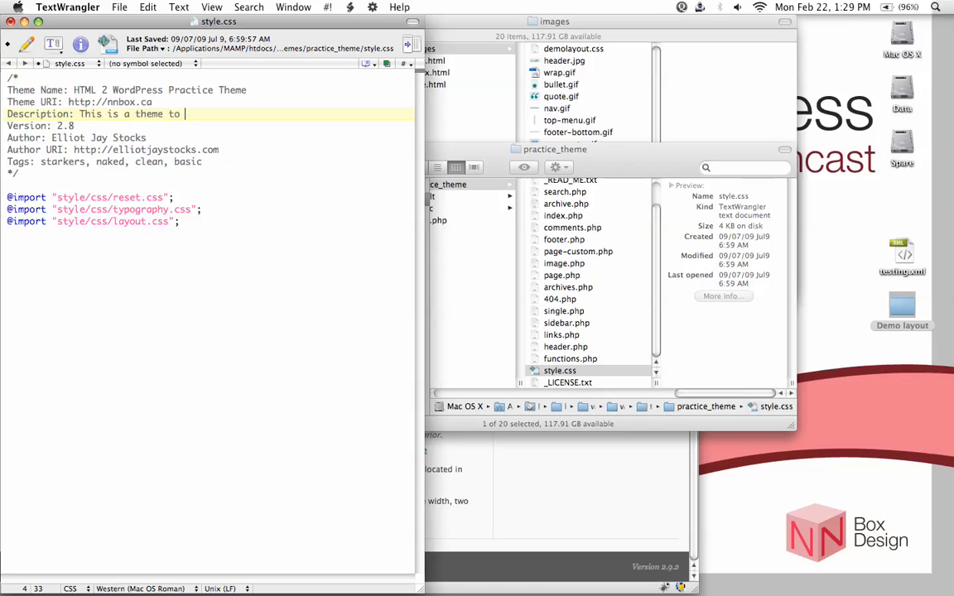
{"action": "type", "text": "demonstrate how to convert a"}
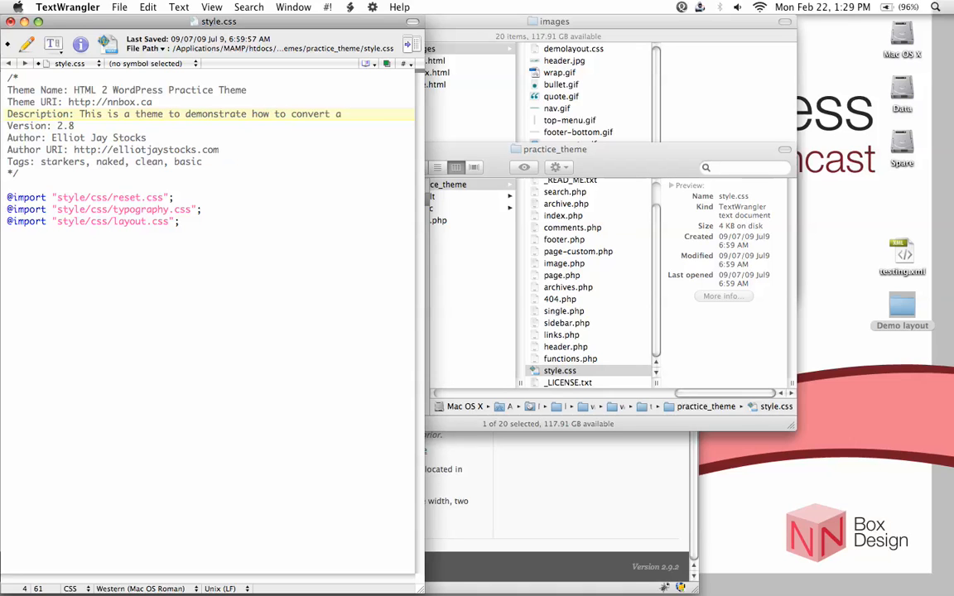
{"action": "type", "text": "HTML layout into a WP"}
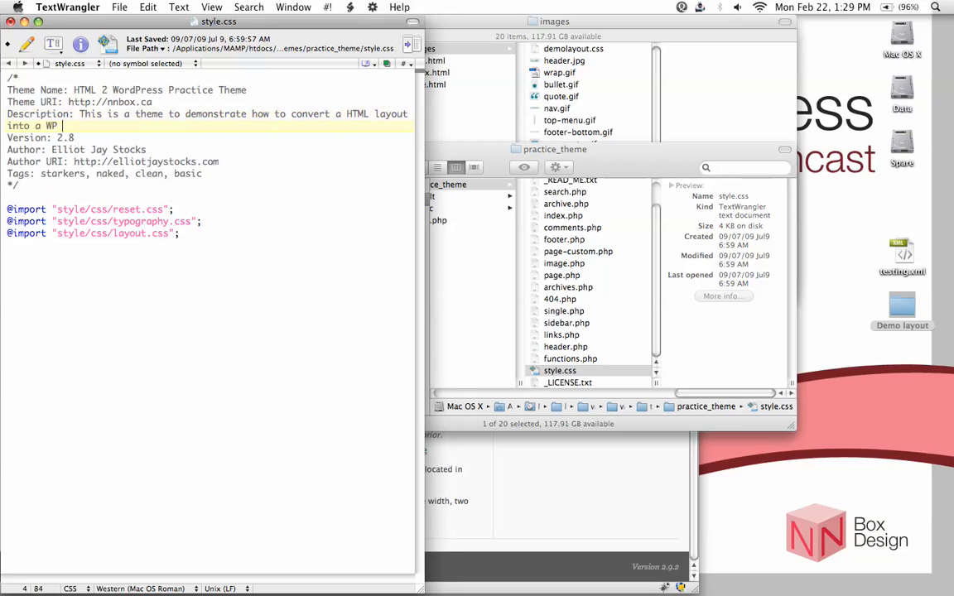
{"action": "type", "text": "theme"}
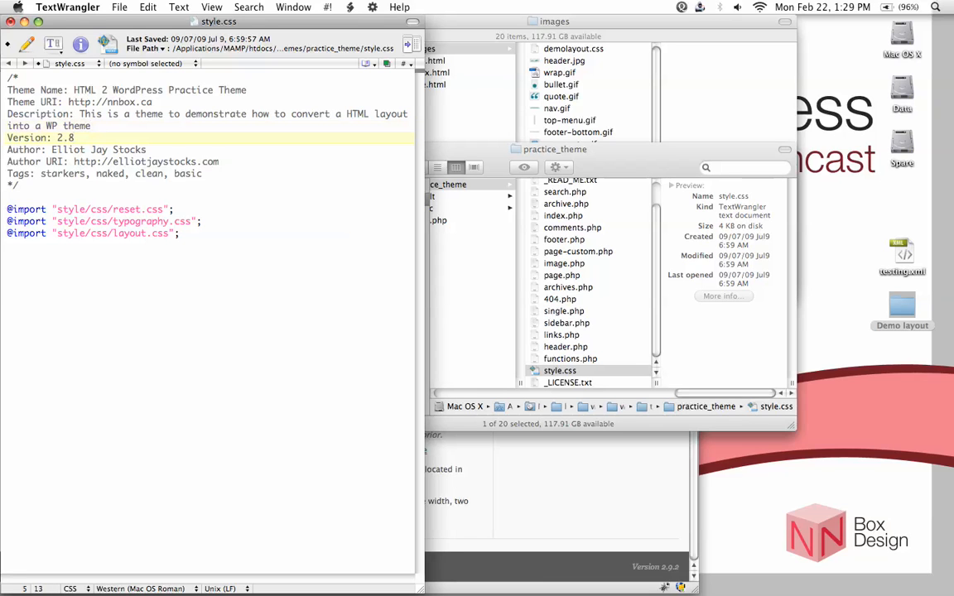
{"action": "type", "text": "0.1"}
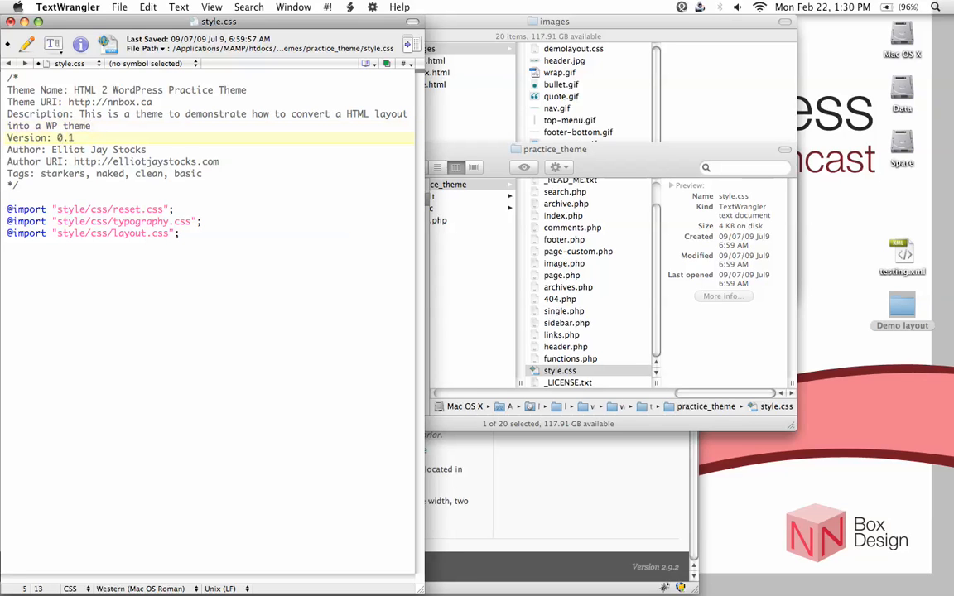
Set the author to Cheryl Chung with nnbox.ca URIs and rewrite the tags as HTML2WP practice.
{"action": "left_click", "coordinate": [73, 149]}
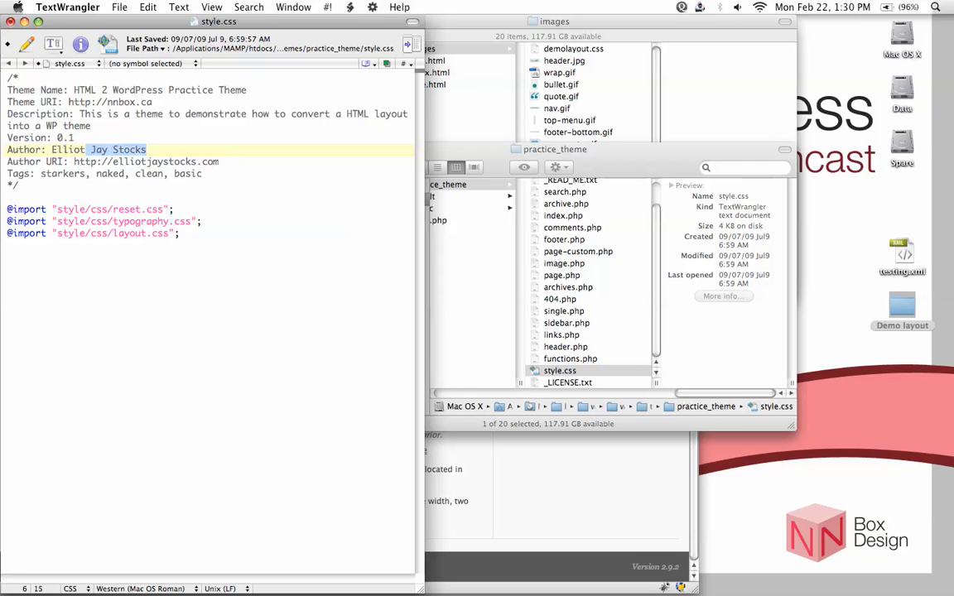
{"action": "type", "text": "Cheryl Chung"}
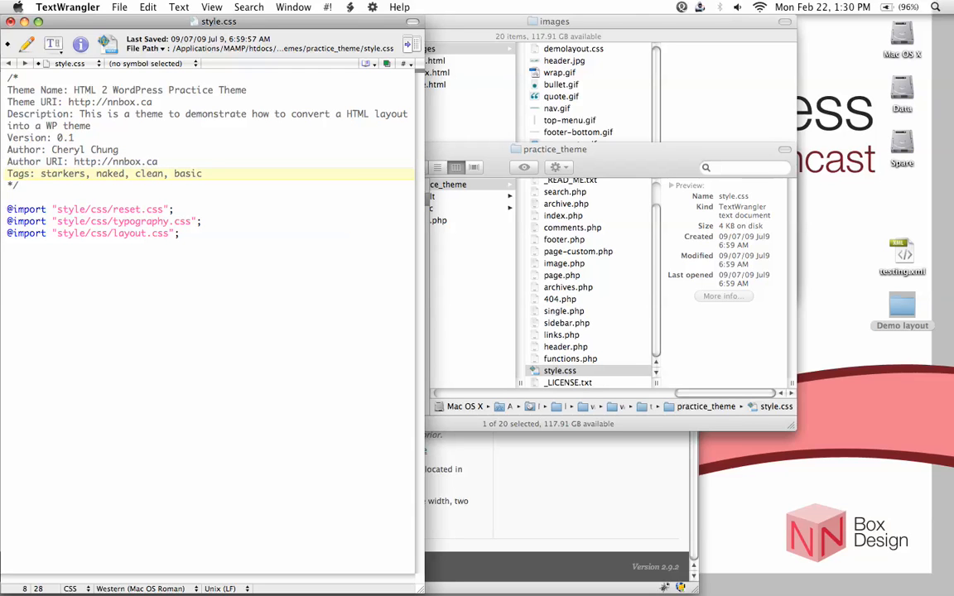
{"action": "left_click_drag", "start_coordinate": [40, 174], "coordinate": [202, 174]}
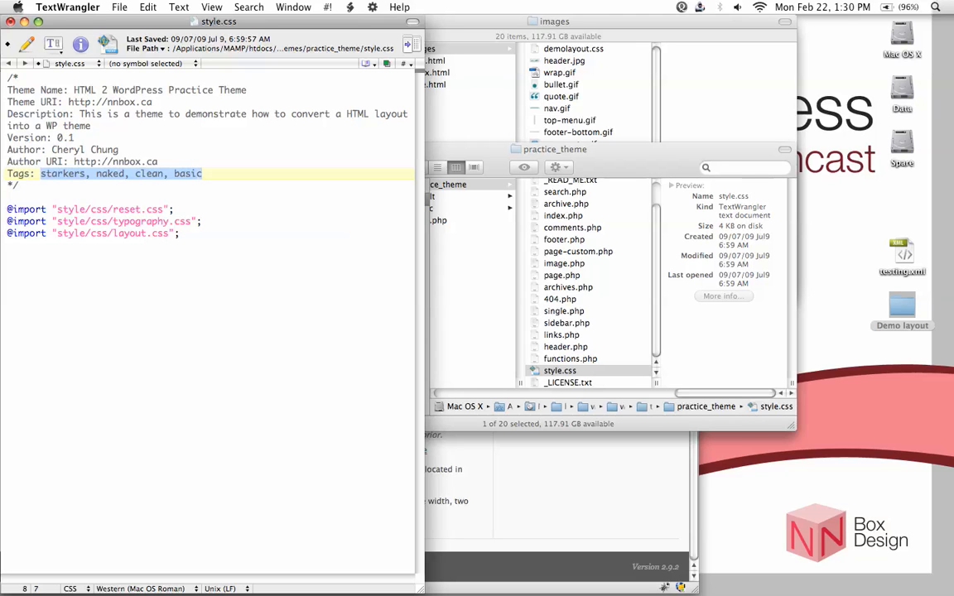
{"action": "type", "text": "HTML2WP,"}
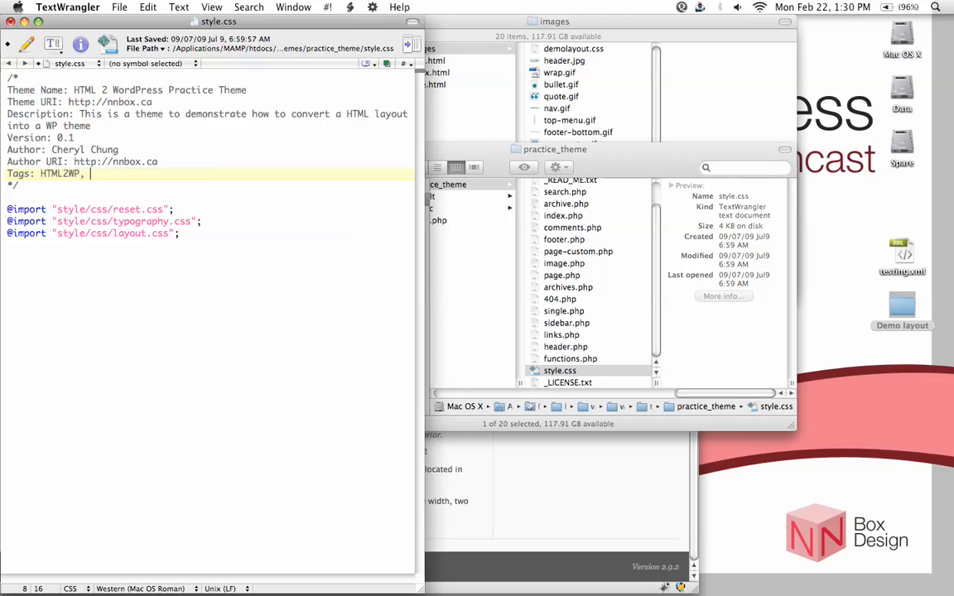
{"action": "type", "text": "practice theme,"}
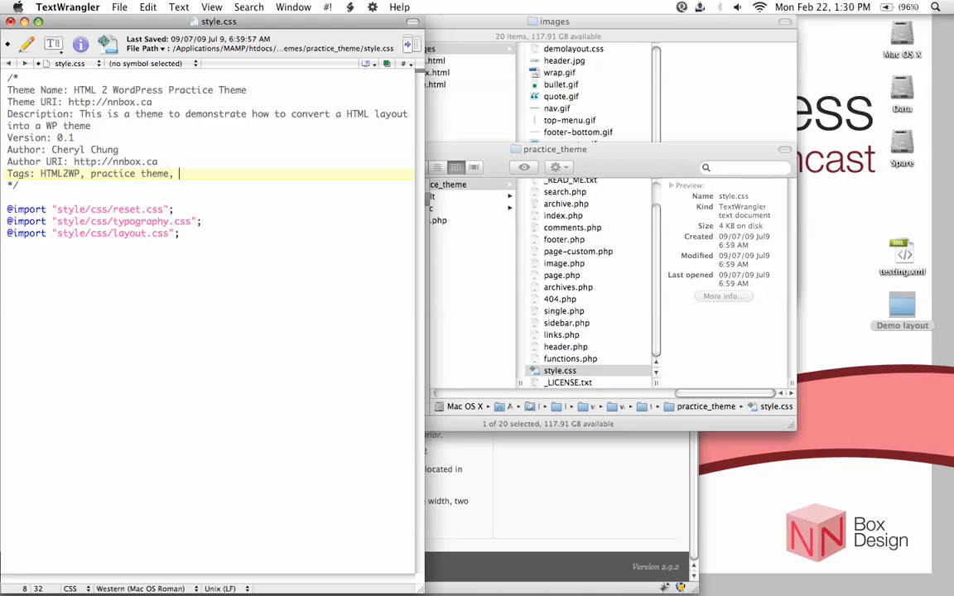
{"action": "type", "text": "cheryl chung,"}
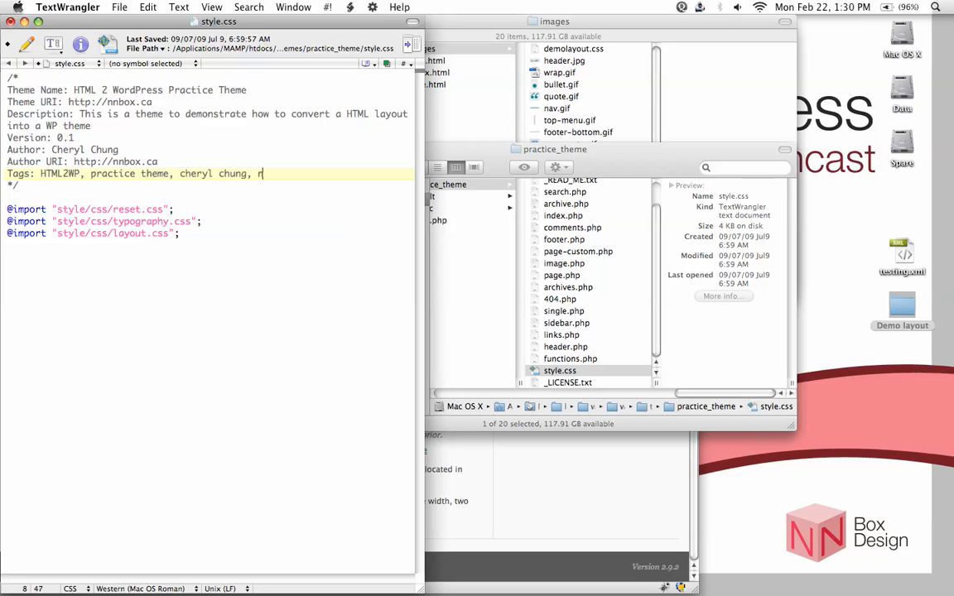
{"action": "type", "text": "nb"}
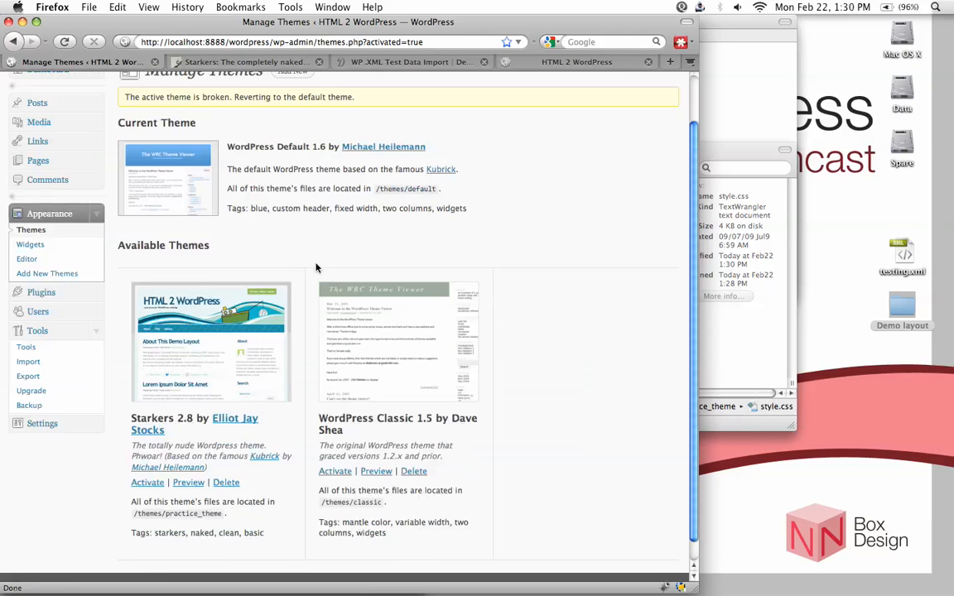
Activate HTML 2 WordPress Practice Theme under Appearance > Themes, then return to style.css.
{"action": "scroll", "scroll_direction": "down", "scroll_amount": 3}
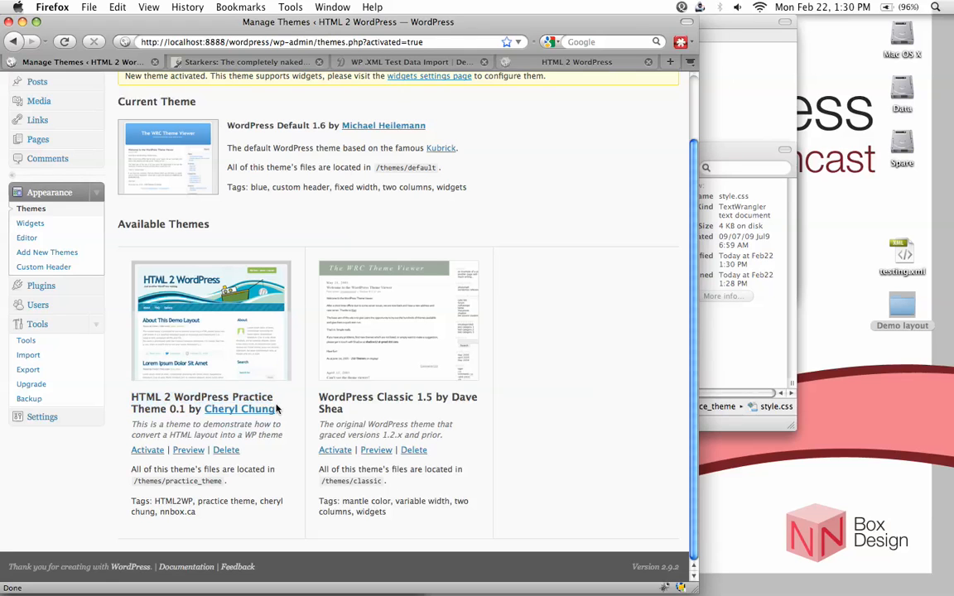
{"action": "mouse_move", "coordinate": [145, 450]}
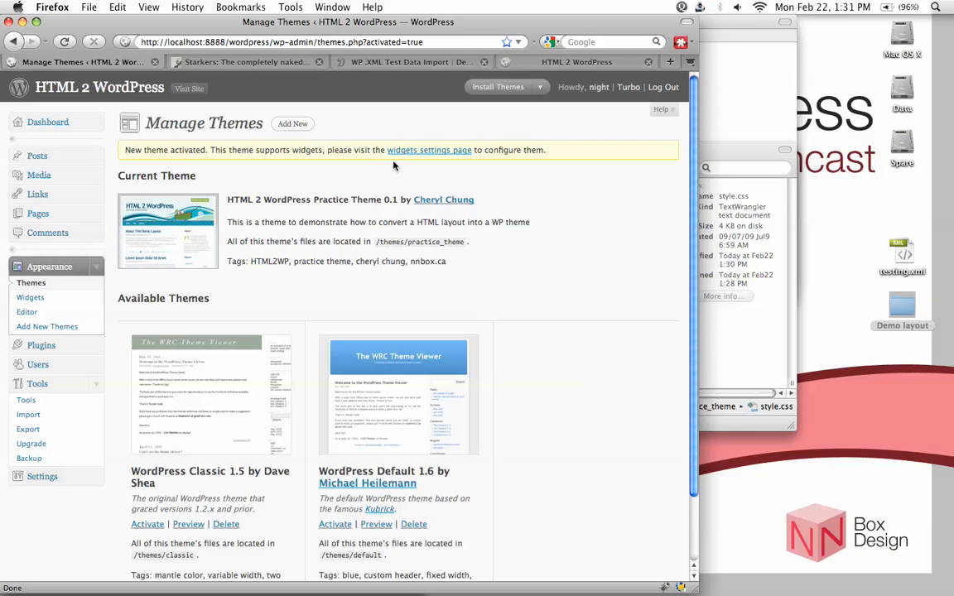
{"action": "key", "text": "Cmd+Tab"}
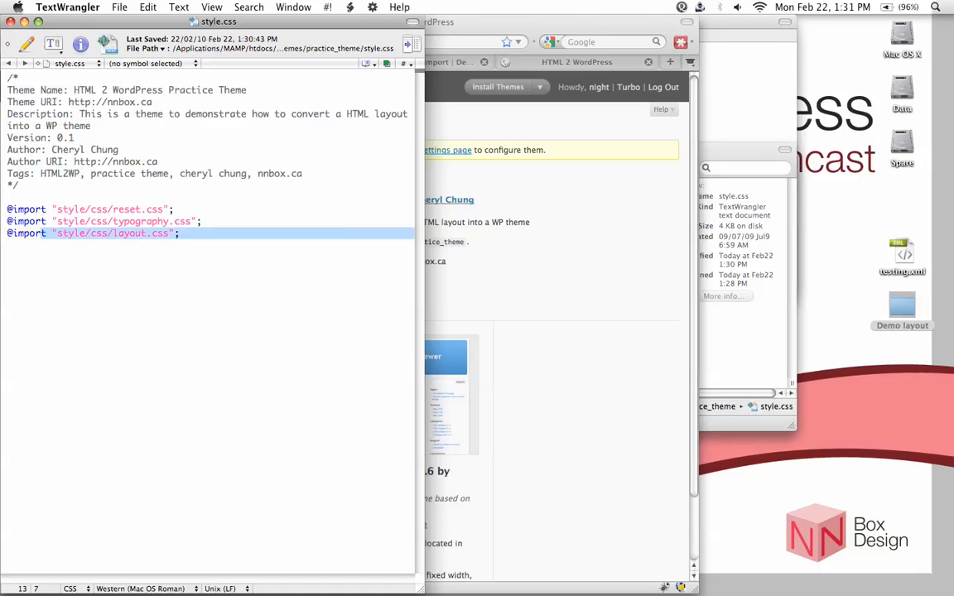
{"action": "left_click_drag", "start_coordinate": [179, 232], "coordinate": [7, 208]}
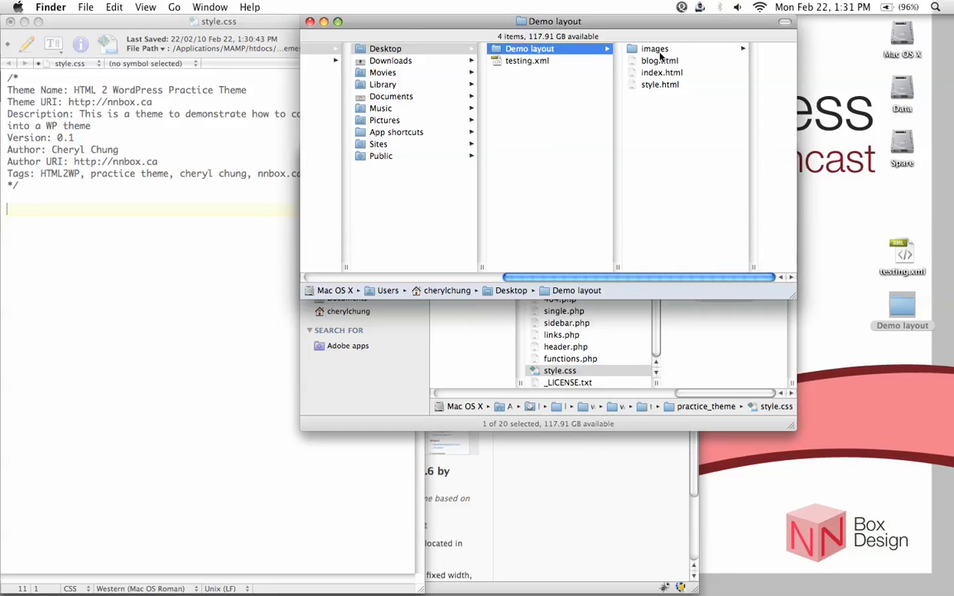
Browse into Demo layout's images folder and open demolayout.css in TextWrangler.
{"action": "left_click", "coordinate": [654, 48]}
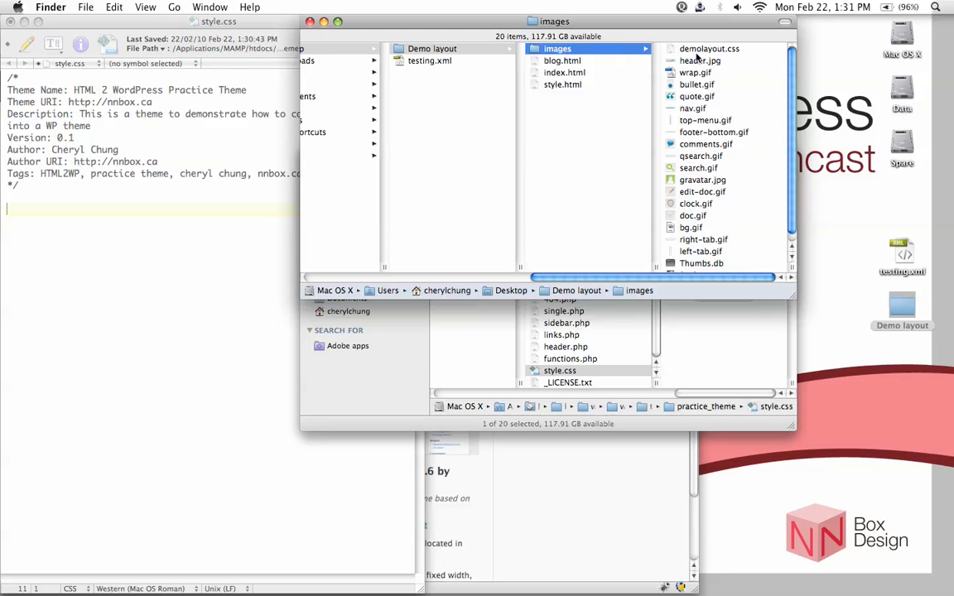
{"action": "left_click", "coordinate": [709, 48]}
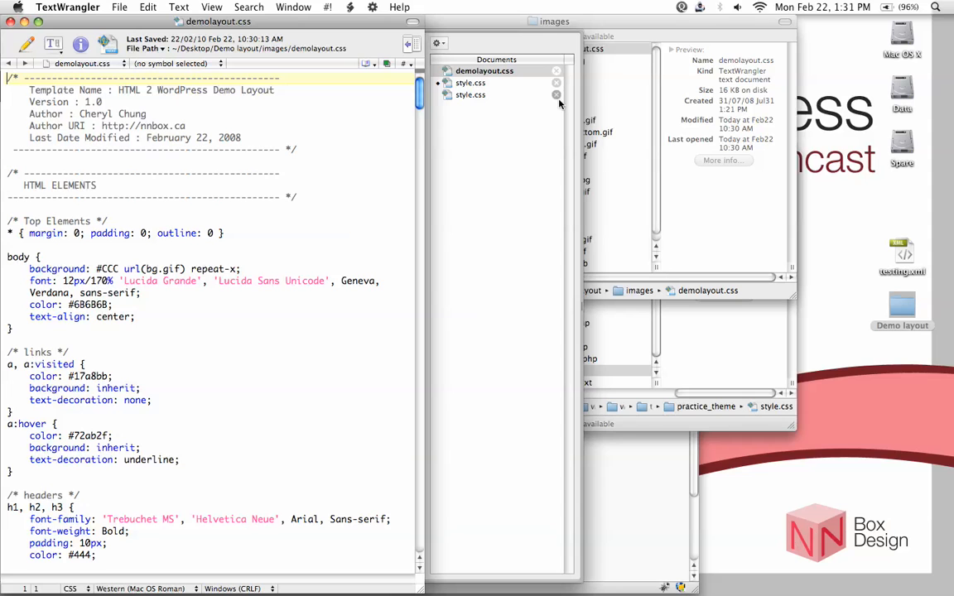
{"action": "mouse_move", "coordinate": [476, 106]}
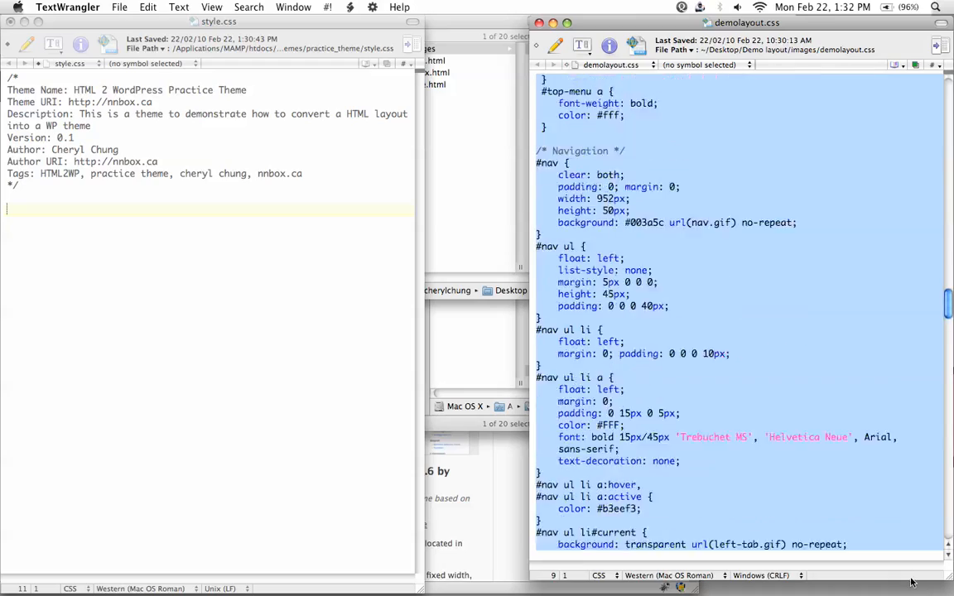
Paste all of demolayout.css's rules into style.css below the header comment and save.
{"action": "scroll", "scroll_direction": "down", "scroll_amount": 3}
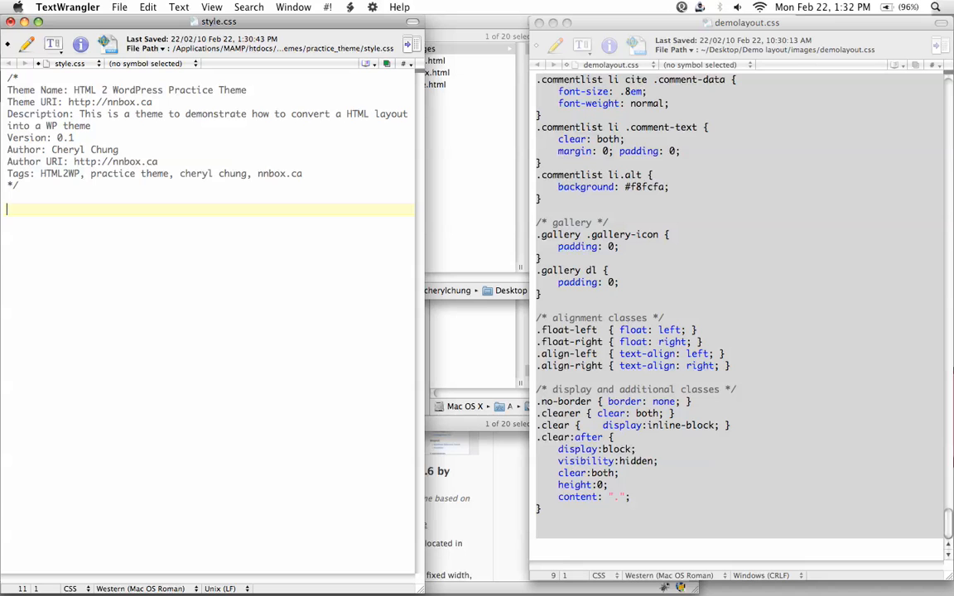
{"action": "right_click", "coordinate": [13, 212]}
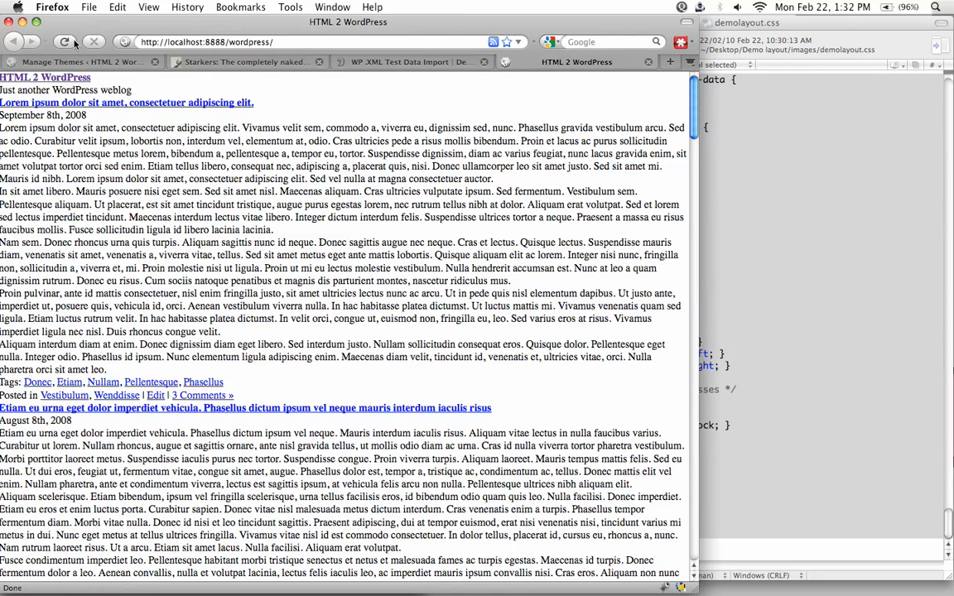
Reload the WordPress front page in Firefox and scroll through the newly styled layout.
{"action": "left_click", "coordinate": [65, 41]}
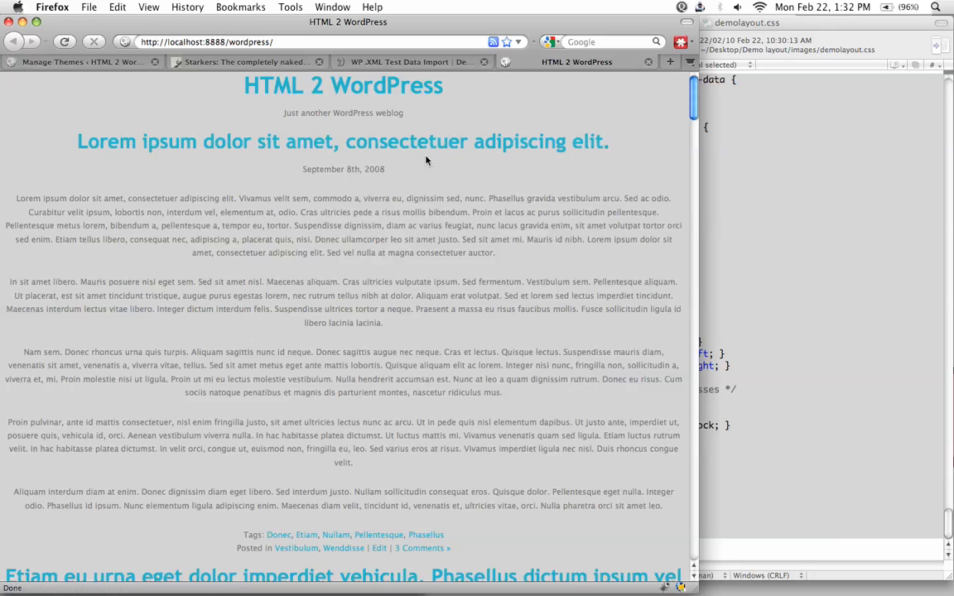
{"action": "mouse_move", "coordinate": [384, 197]}
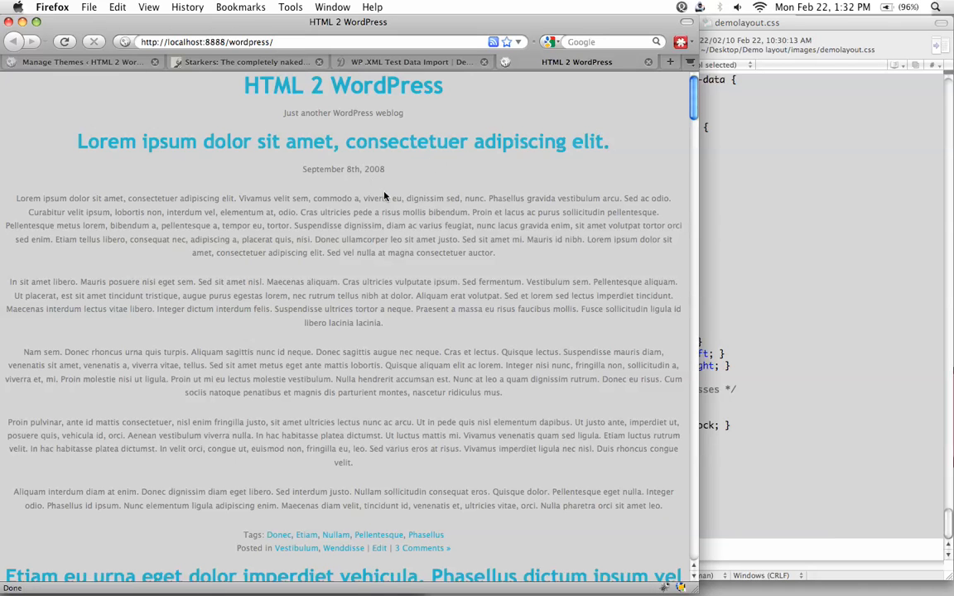
{"action": "scroll", "scroll_direction": "down", "scroll_amount": 3}
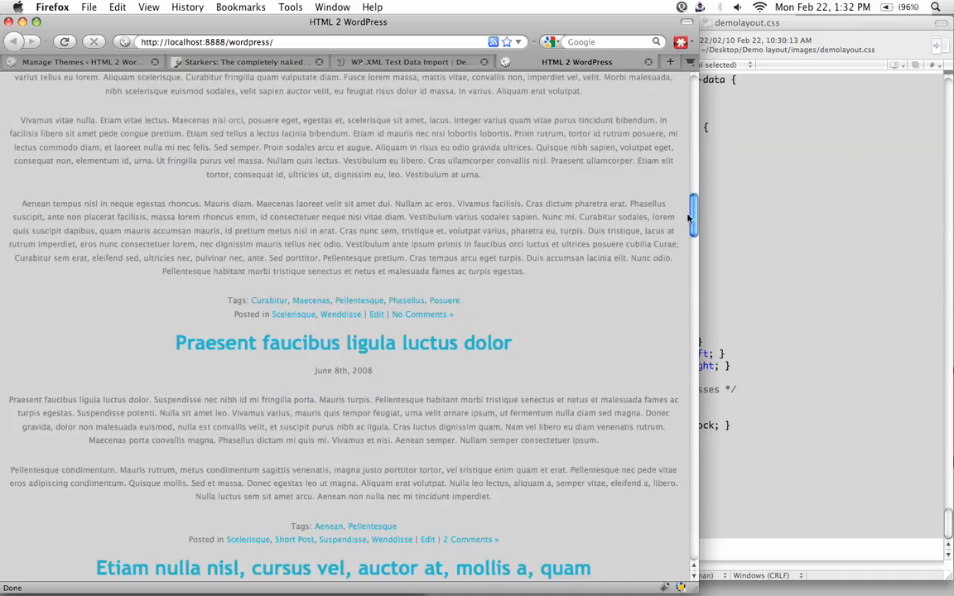
{"action": "scroll", "scroll_direction": "down", "scroll_amount": 3}
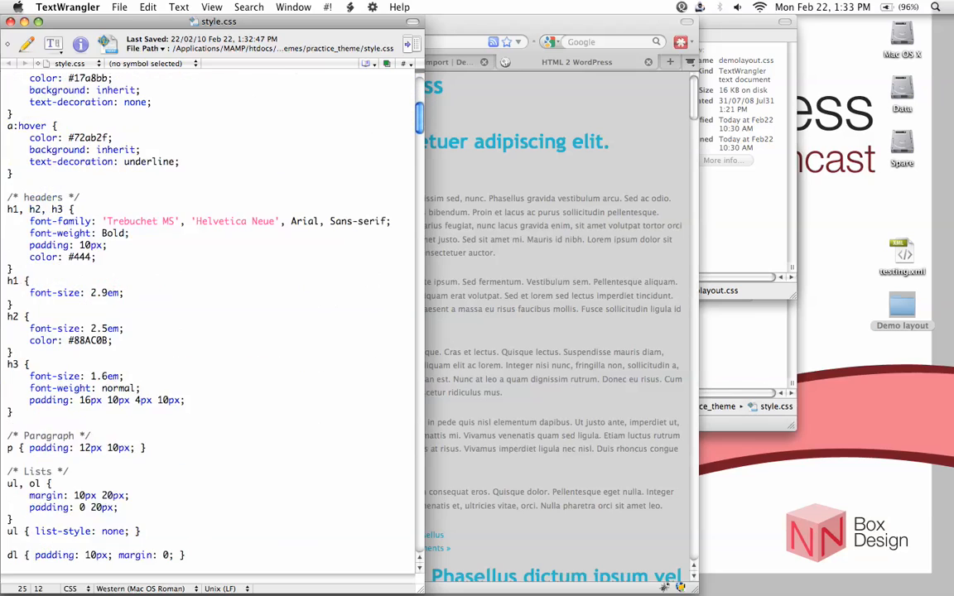
{"action": "scroll", "scroll_direction": "down", "scroll_amount": 3}
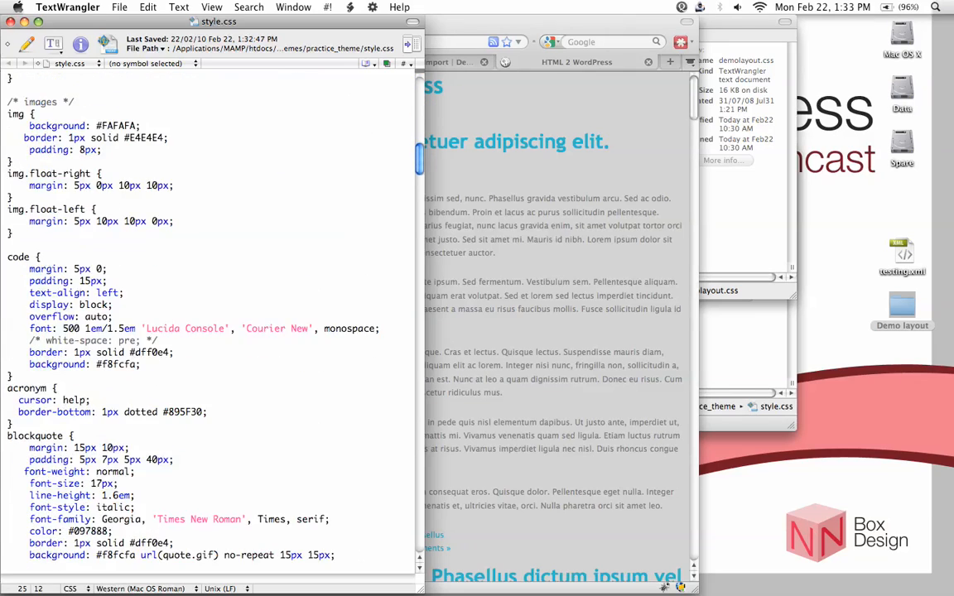
{"action": "scroll", "scroll_direction": "down", "scroll_amount": 3}
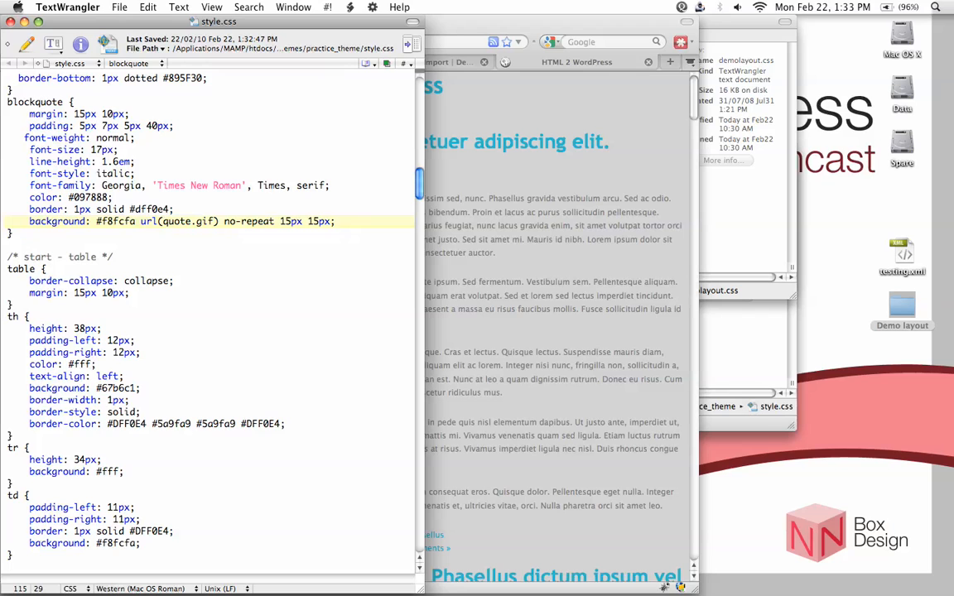
Select 'quote' in the blockquote rule's url(quote.gif) background reference.
{"action": "double_click", "coordinate": [188, 221]}
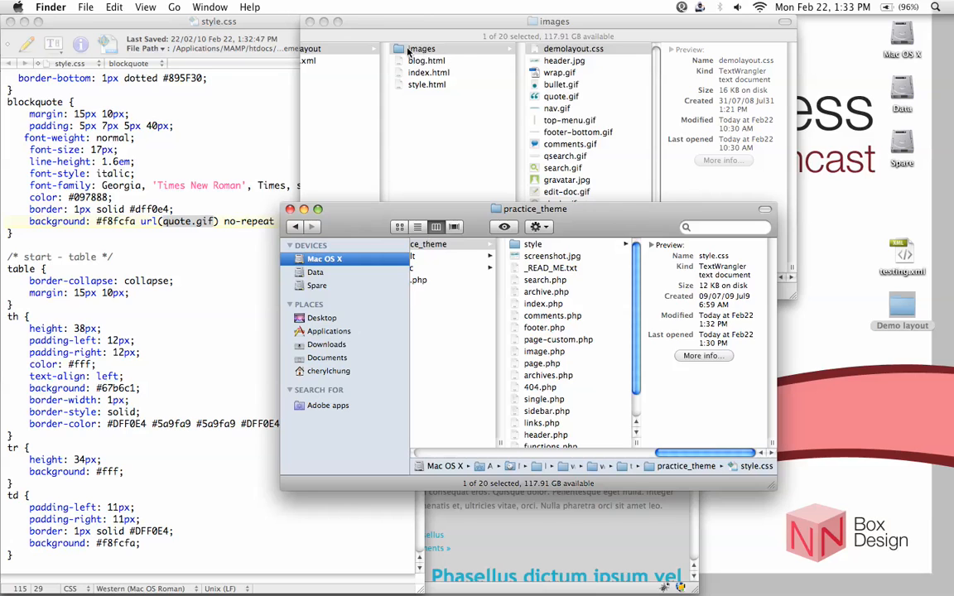
Copy Demo layout's images folder into practice_theme and check header.jpg and quote.gif are inside.
{"action": "right_click", "coordinate": [421, 48]}
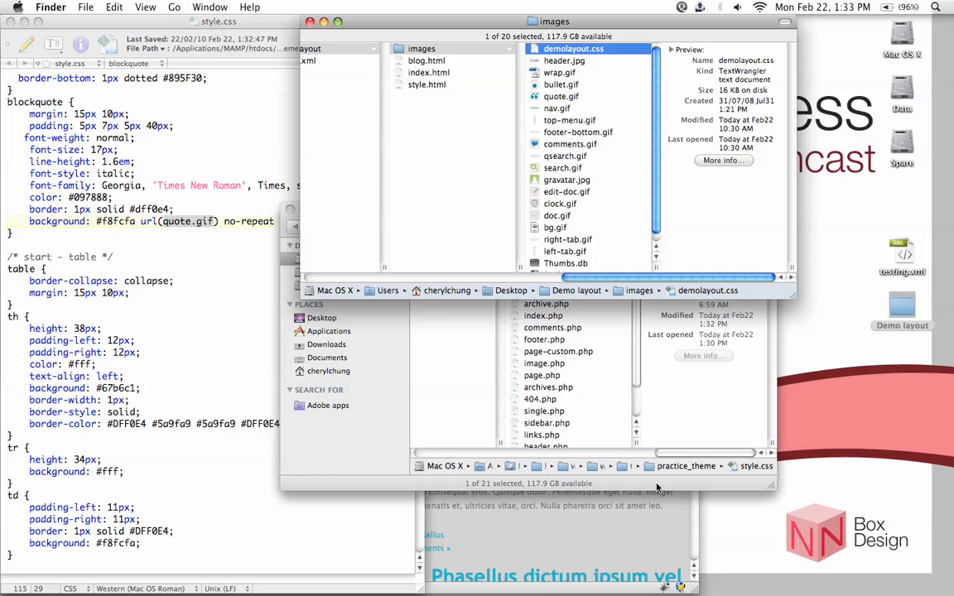
{"action": "mouse_move", "coordinate": [561, 275]}
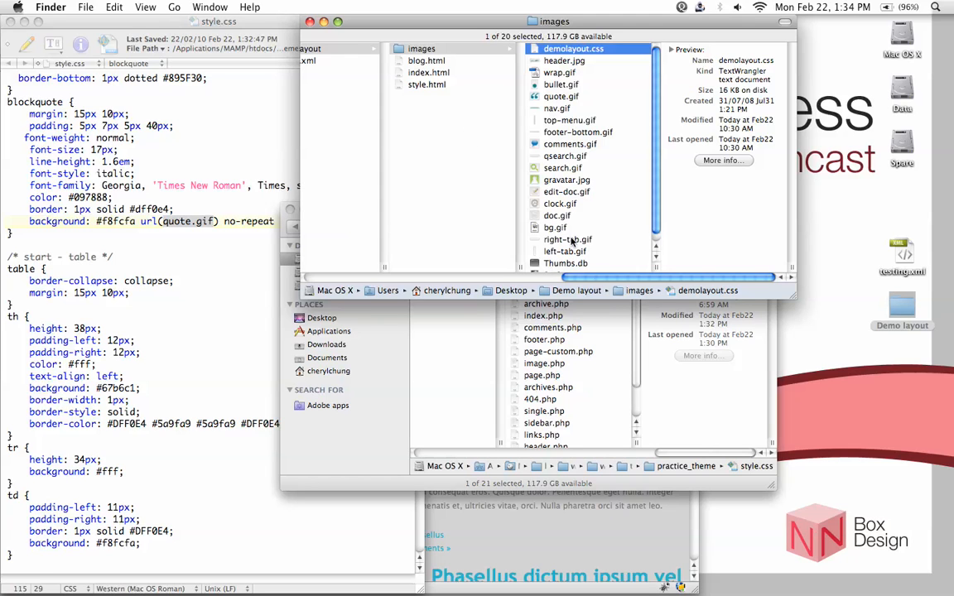
{"action": "mouse_move", "coordinate": [596, 290]}
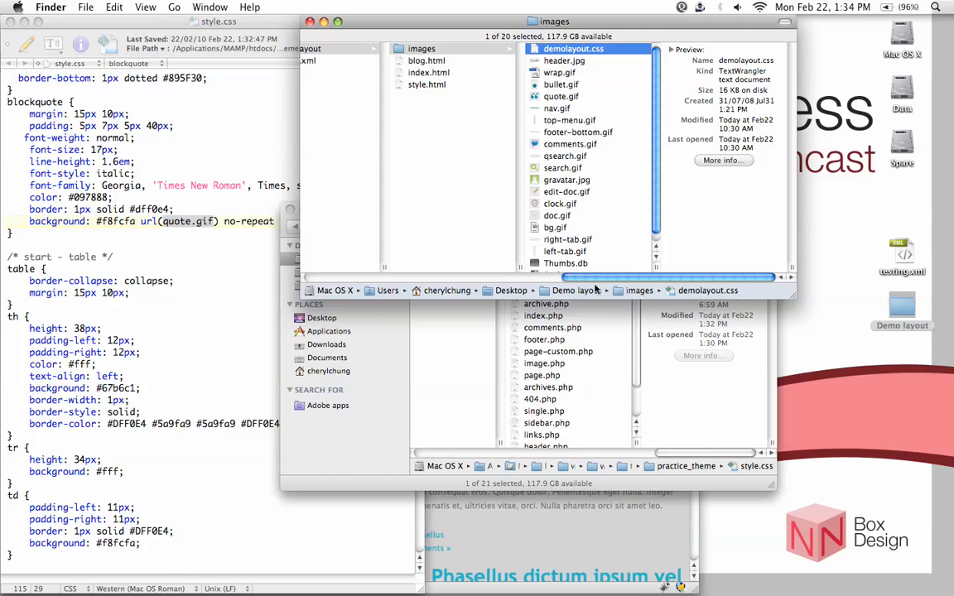
{"action": "mouse_move", "coordinate": [692, 431]}
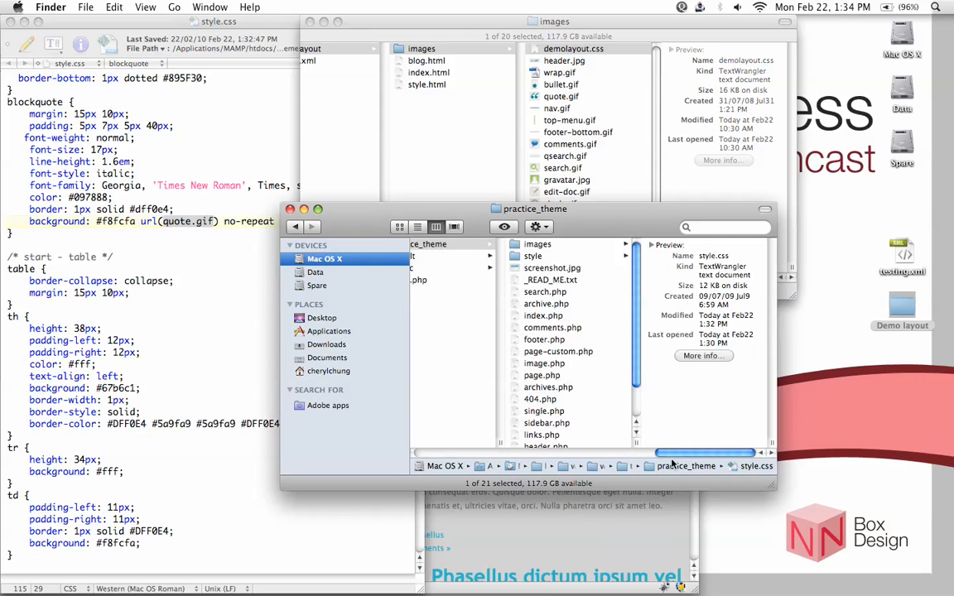
{"action": "left_click", "coordinate": [537, 243]}
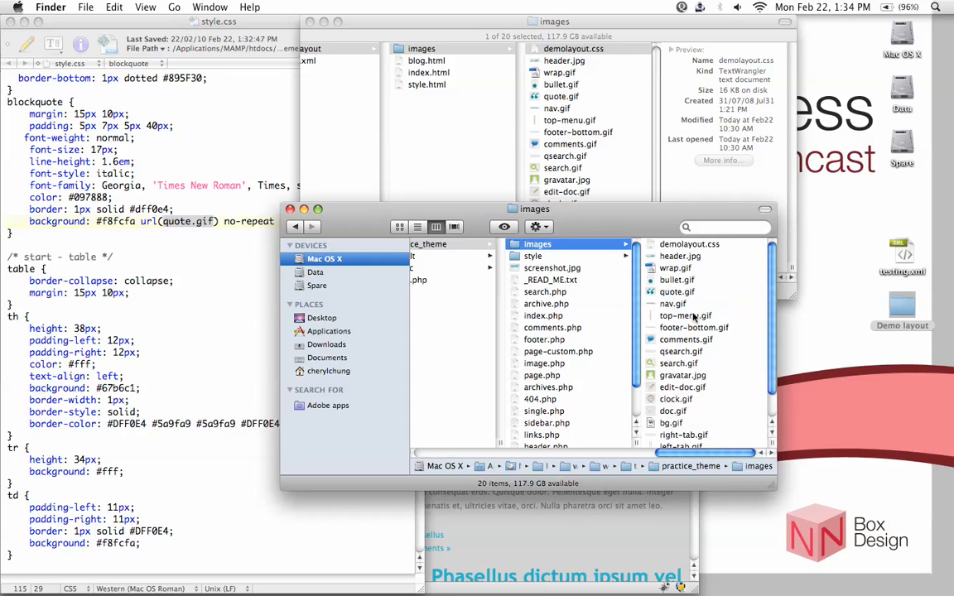
{"action": "scroll", "scroll_direction": "down", "scroll_amount": 3}
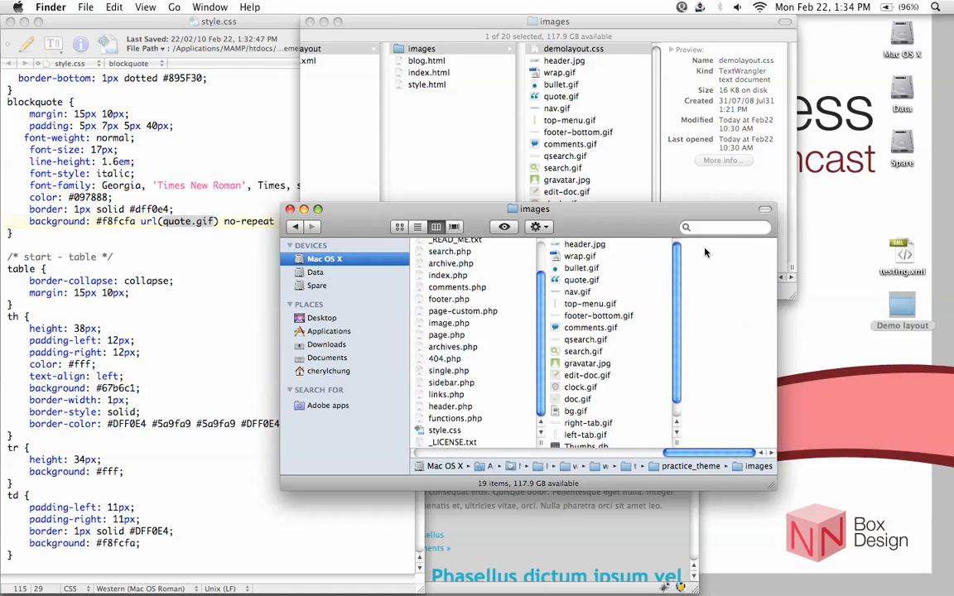
{"action": "scroll", "scroll_direction": "down", "scroll_amount": 3}
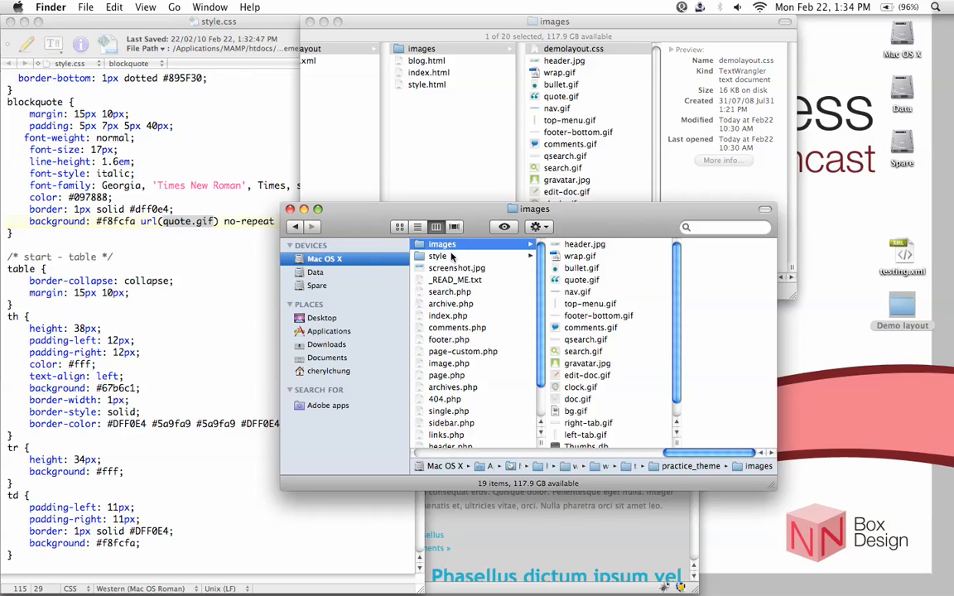
{"action": "mouse_move", "coordinate": [139, 230]}
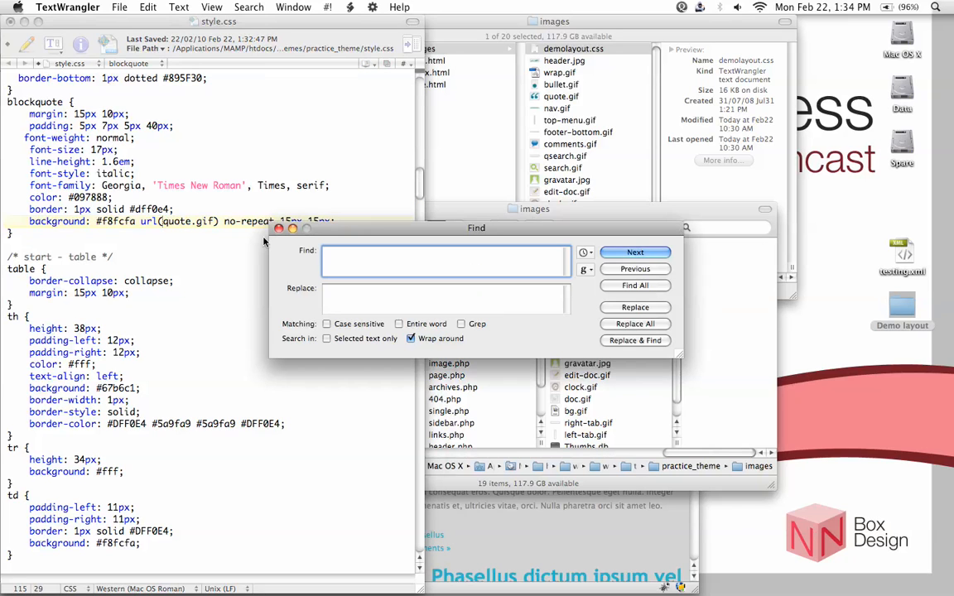
Replace every 'url(' with 'url(images/' in style.css, 15 occurrences, and dismiss the alert.
{"action": "left_click", "coordinate": [445, 261]}
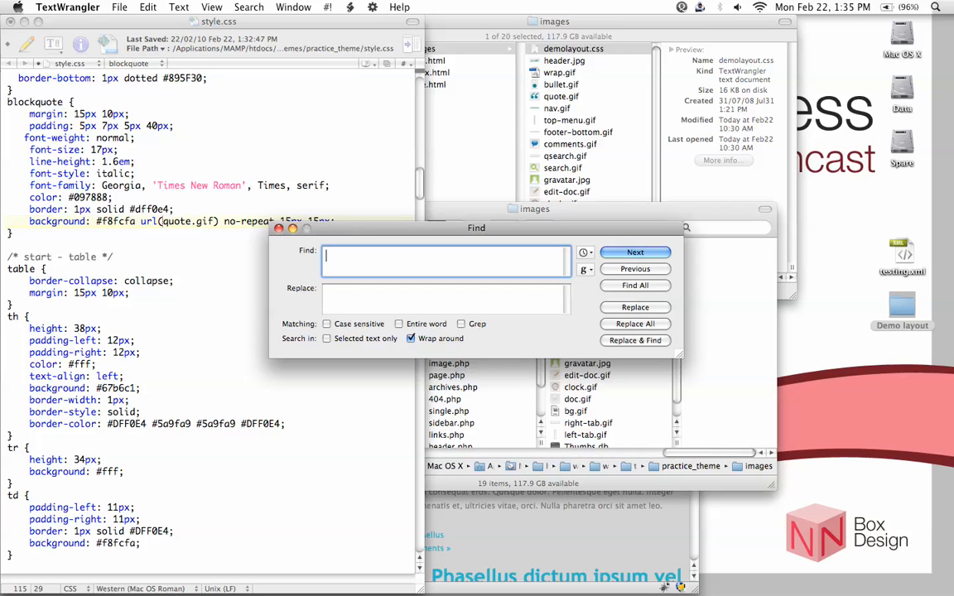
{"action": "left_click_drag", "start_coordinate": [476, 228], "coordinate": [509, 243]}
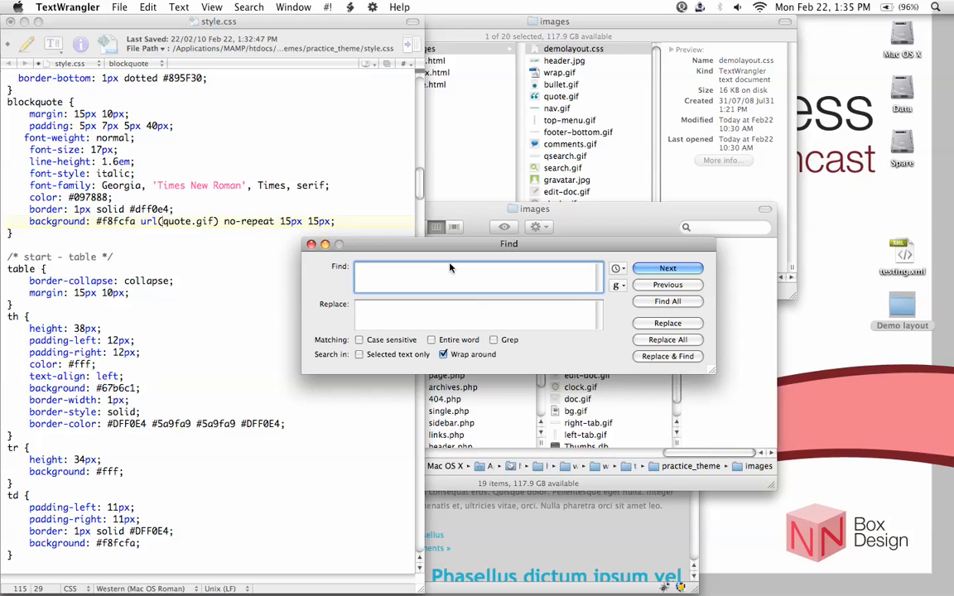
{"action": "type", "text": "url"}
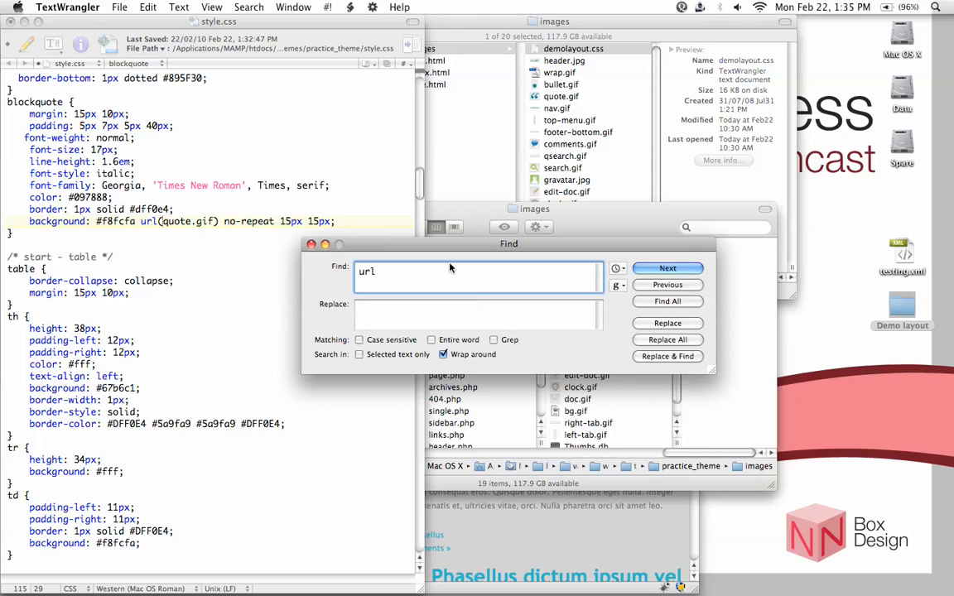
{"action": "type", "text": "("}
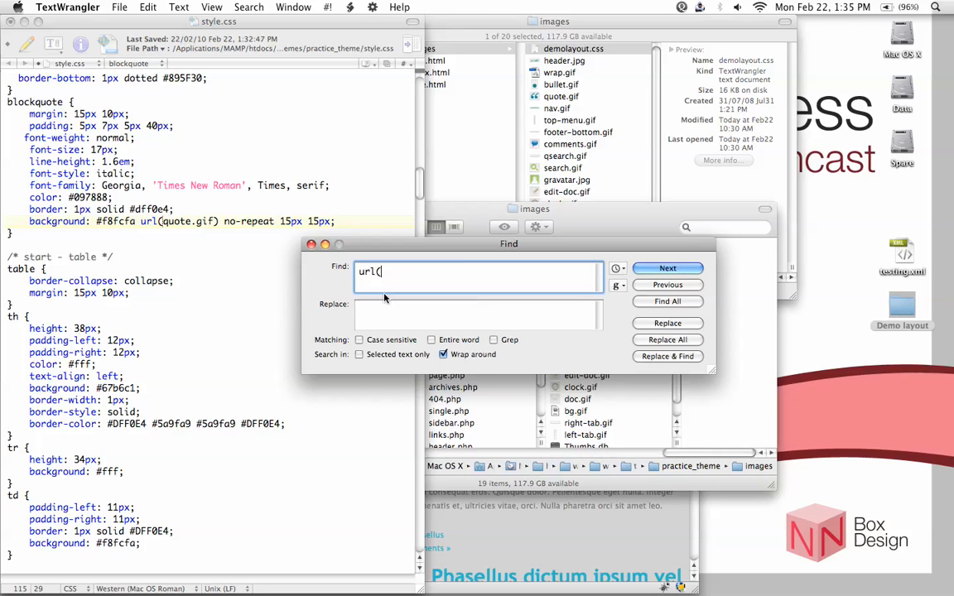
{"action": "type", "text": "url("}
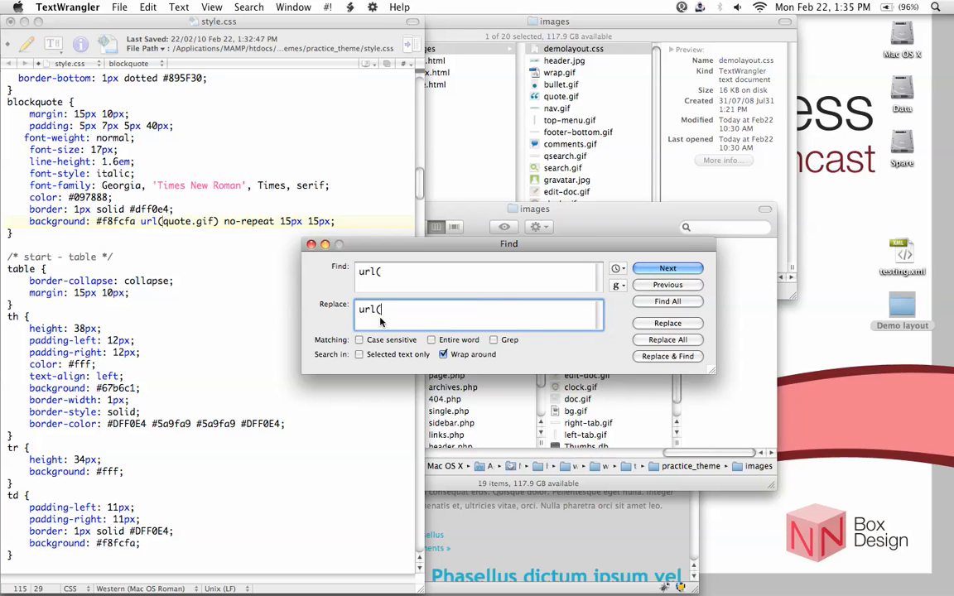
{"action": "type", "text": "images."}
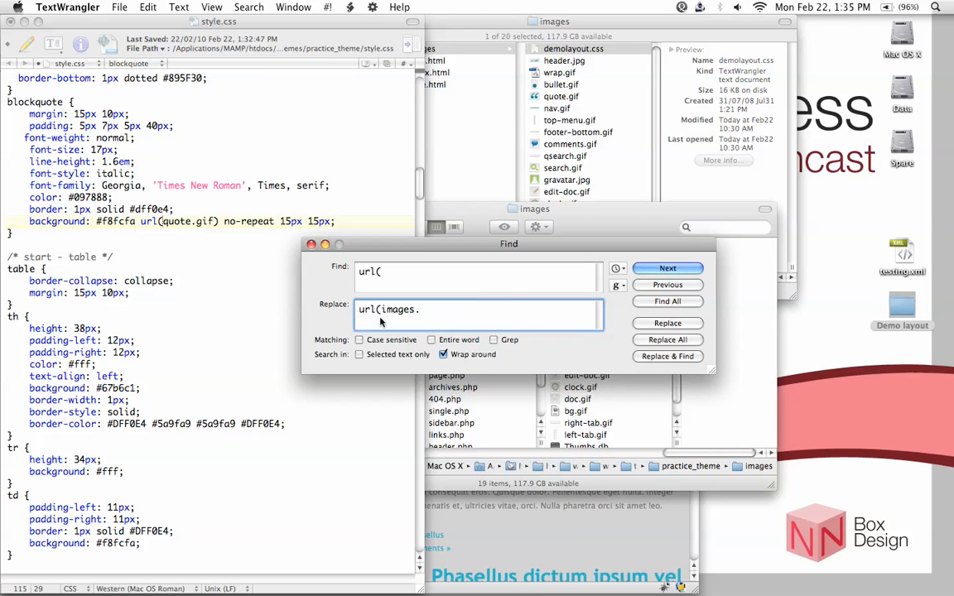
{"action": "type", "text": "/"}
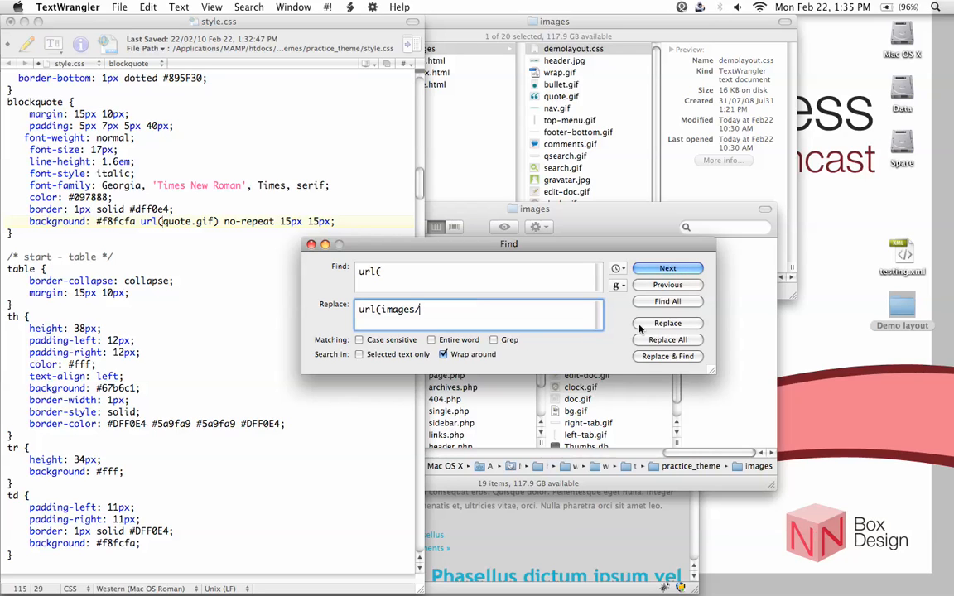
{"action": "left_click", "coordinate": [667, 323]}
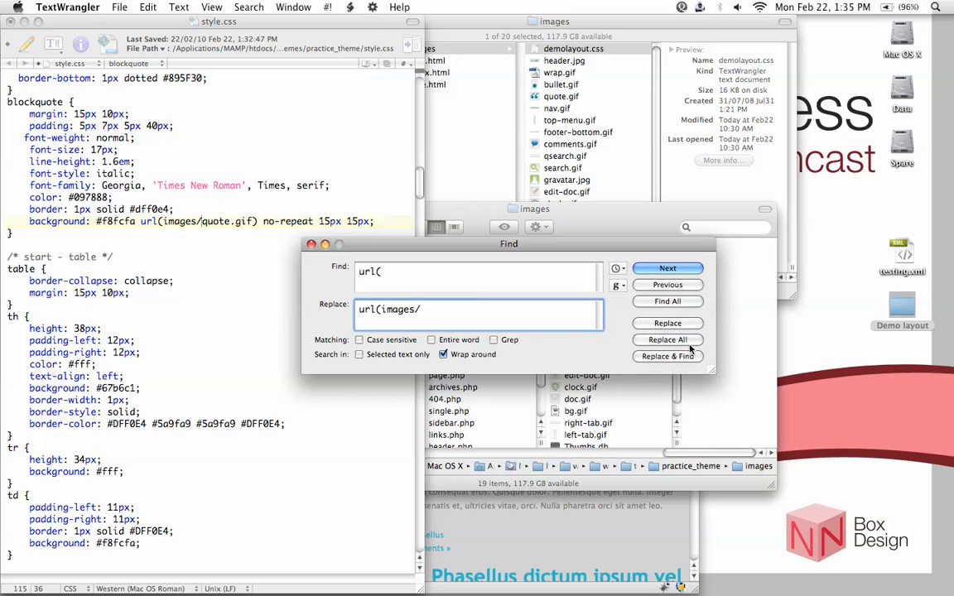
{"action": "left_click", "coordinate": [667, 340]}
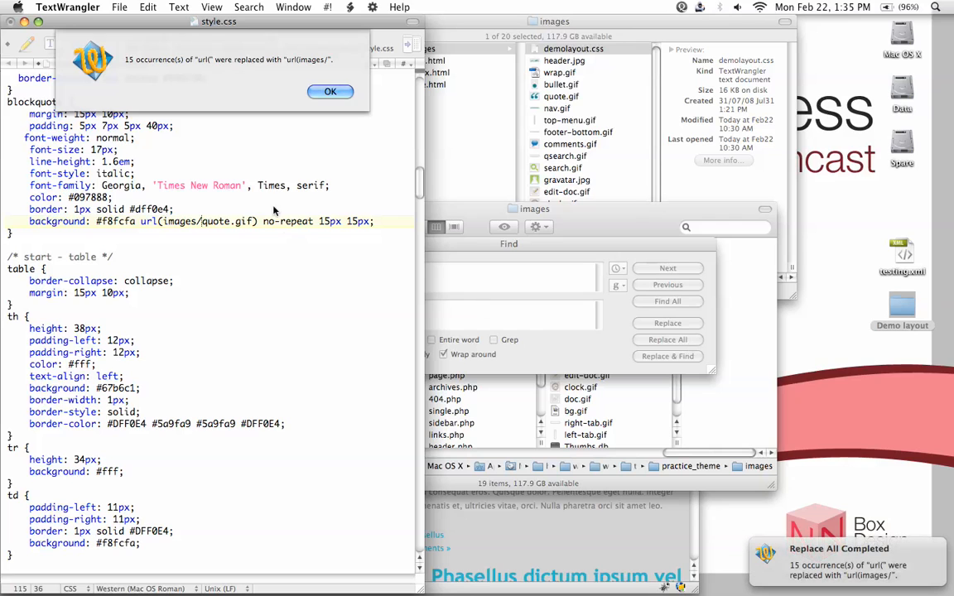
{"action": "mouse_move", "coordinate": [152, 64]}
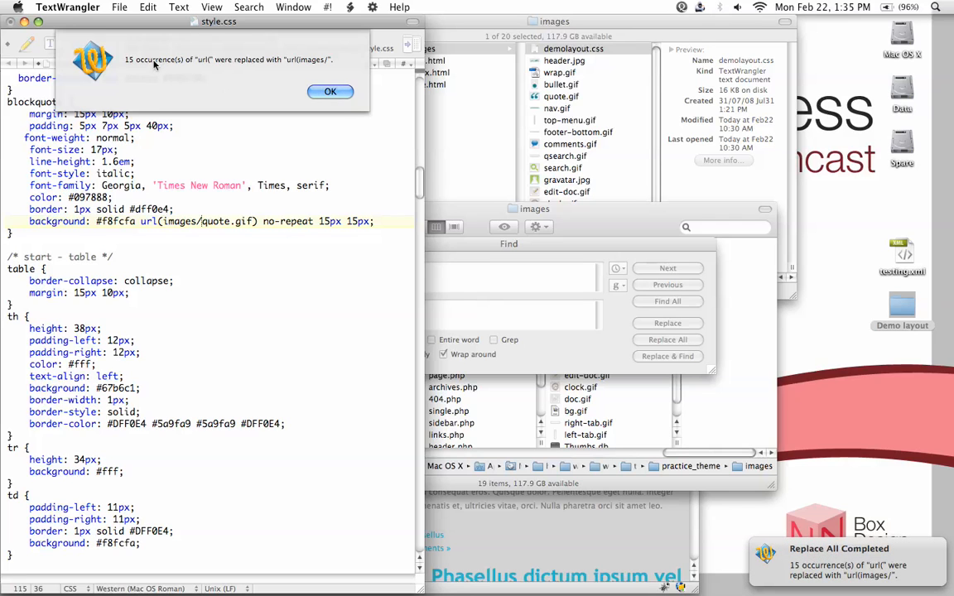
{"action": "mouse_move", "coordinate": [198, 73]}
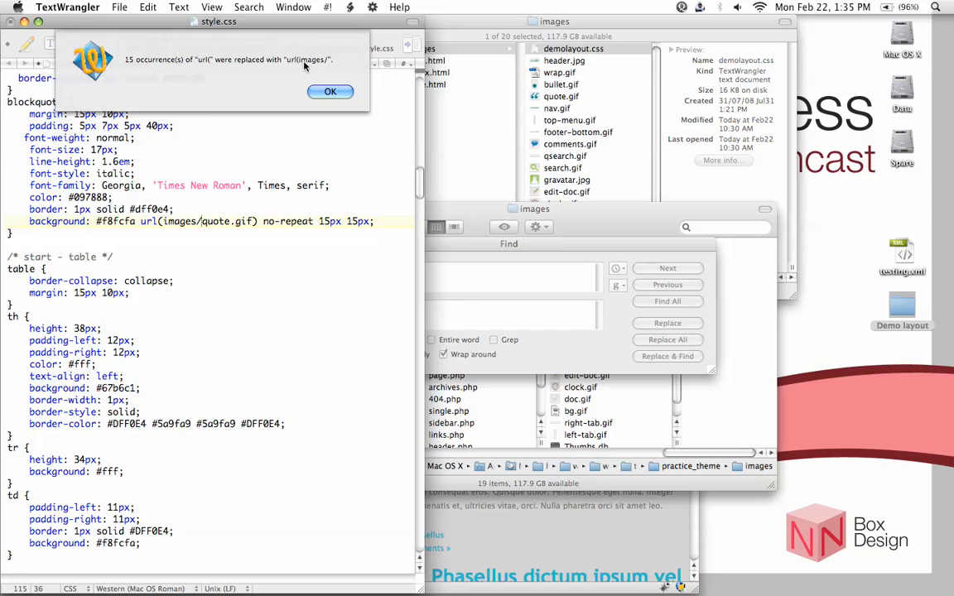
{"action": "left_click", "coordinate": [329, 91]}
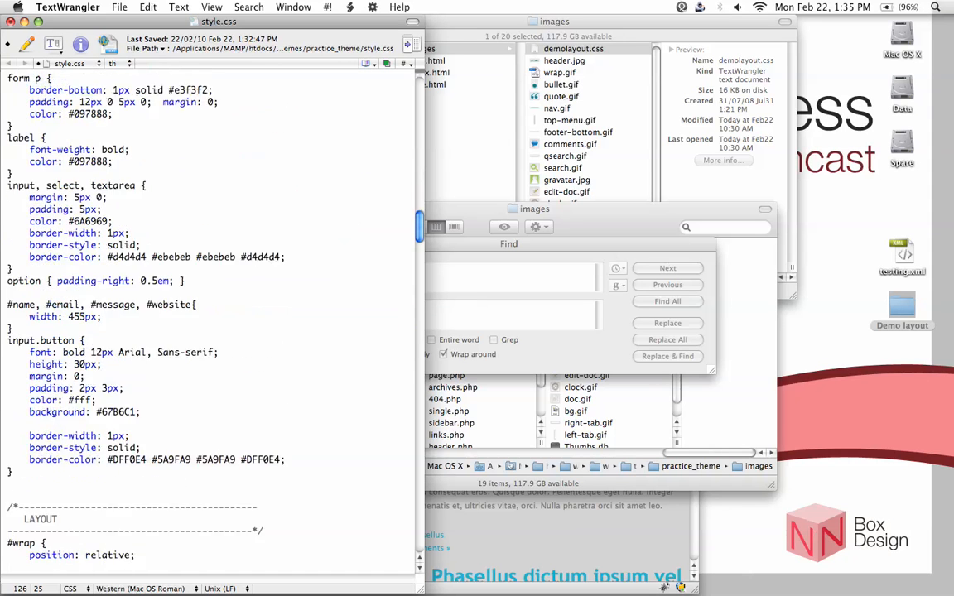
Check the url(images/...) paths like wrap.gif and header.jpg, then save style.css.
{"action": "scroll", "scroll_direction": "down", "scroll_amount": 3}
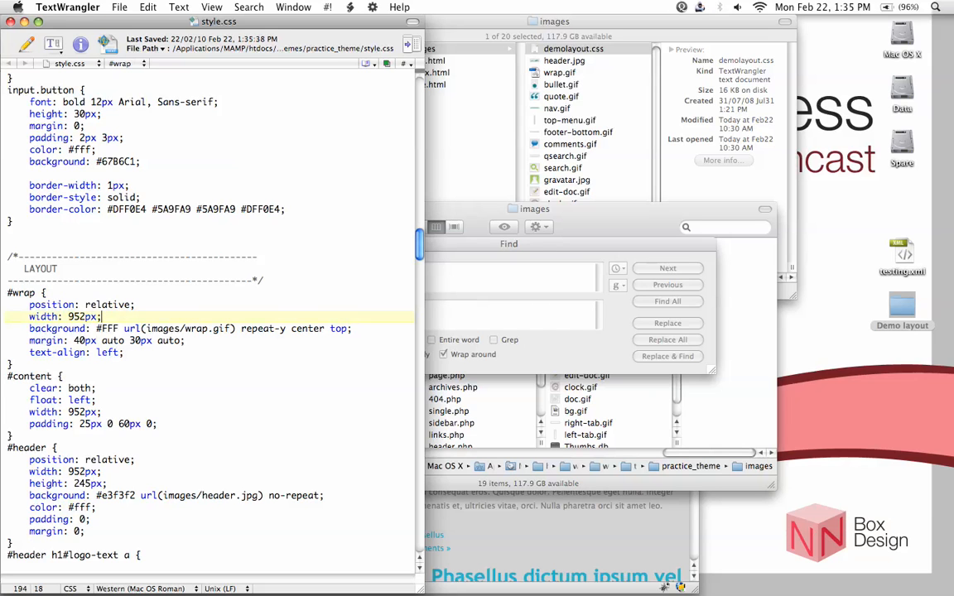
{"action": "key", "text": "cmd+tab"}
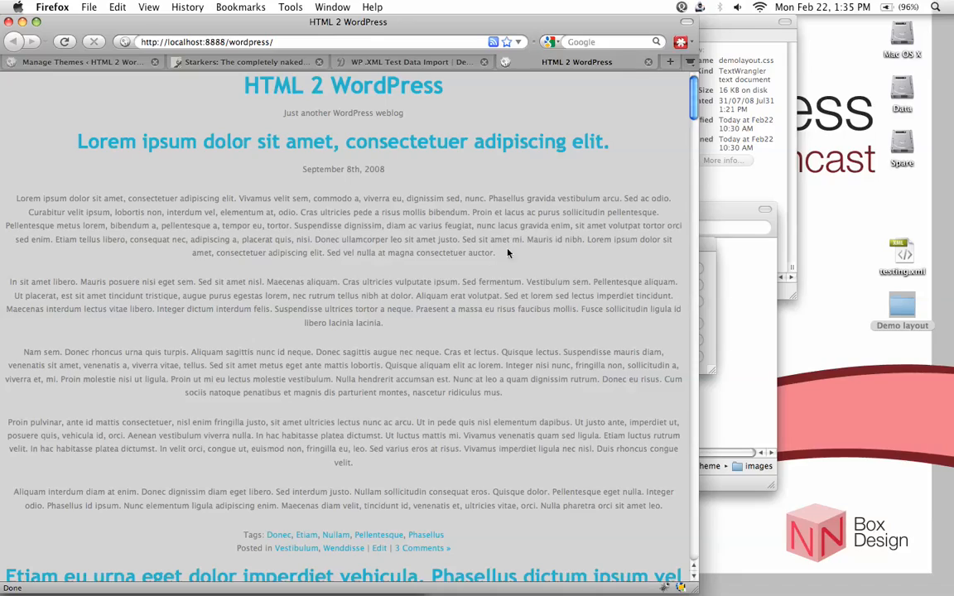
Scroll the localhost WordPress page and reload it to see the updated theme.
{"action": "scroll", "scroll_direction": "down", "scroll_amount": 3}
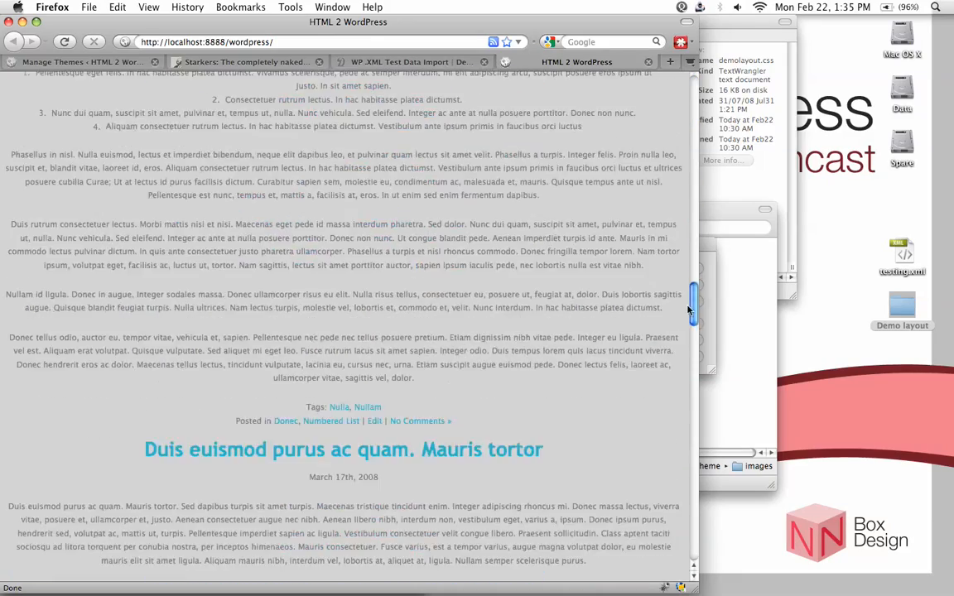
{"action": "scroll", "scroll_direction": "up", "scroll_amount": 3}
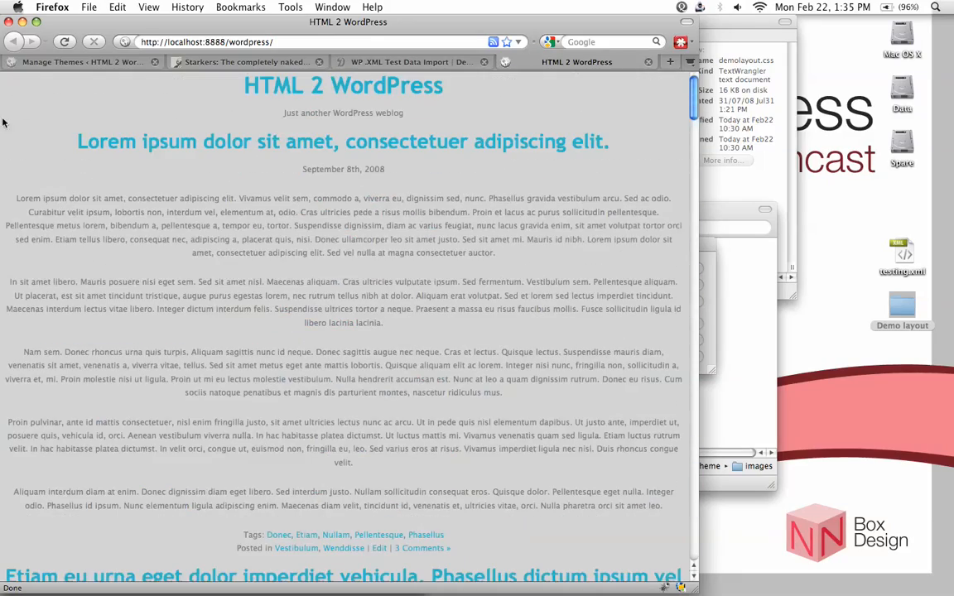
{"action": "scroll", "scroll_direction": "down", "scroll_amount": 3}
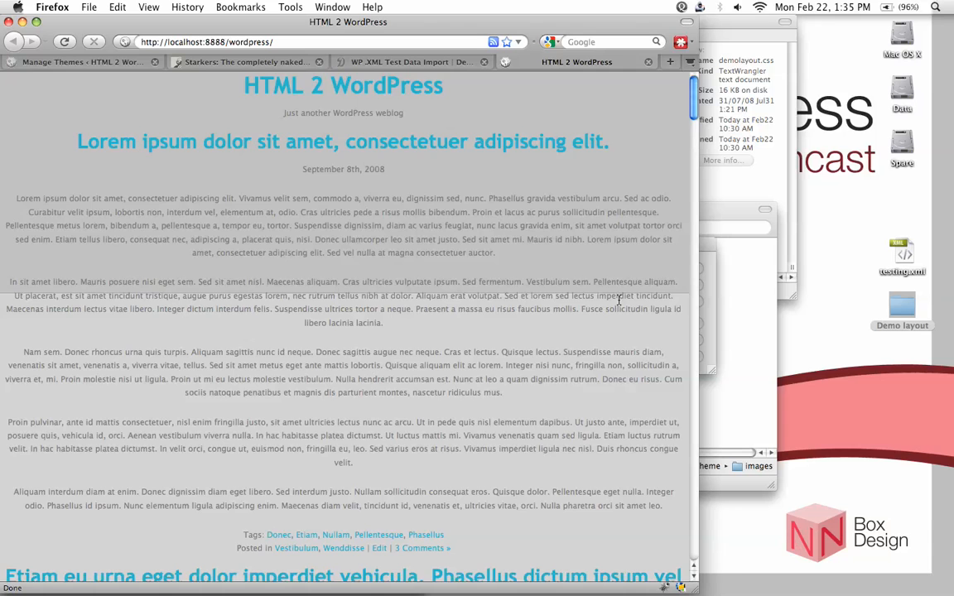
{"action": "mouse_move", "coordinate": [550, 197]}
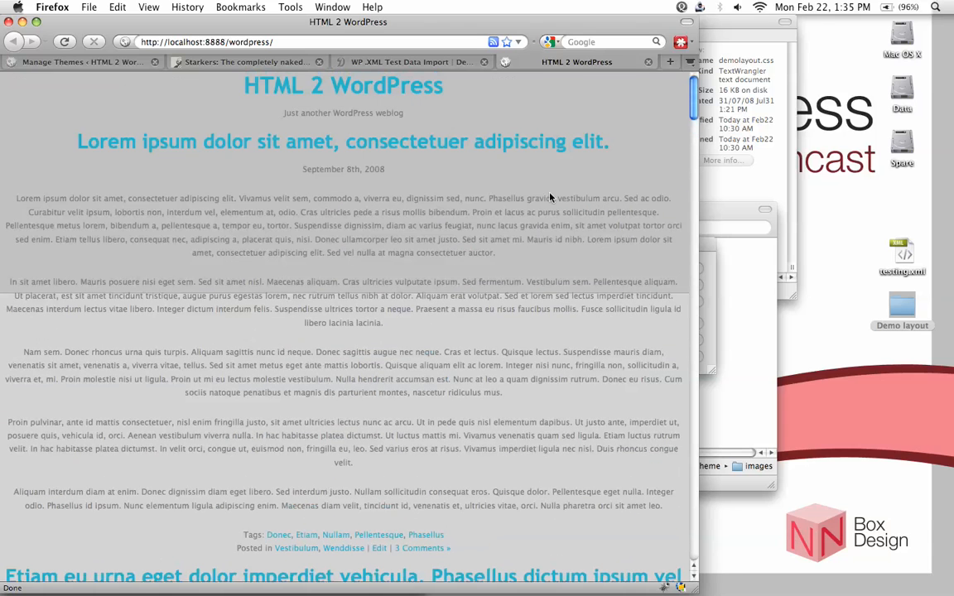
{"action": "key", "text": "Cmd+Tab"}
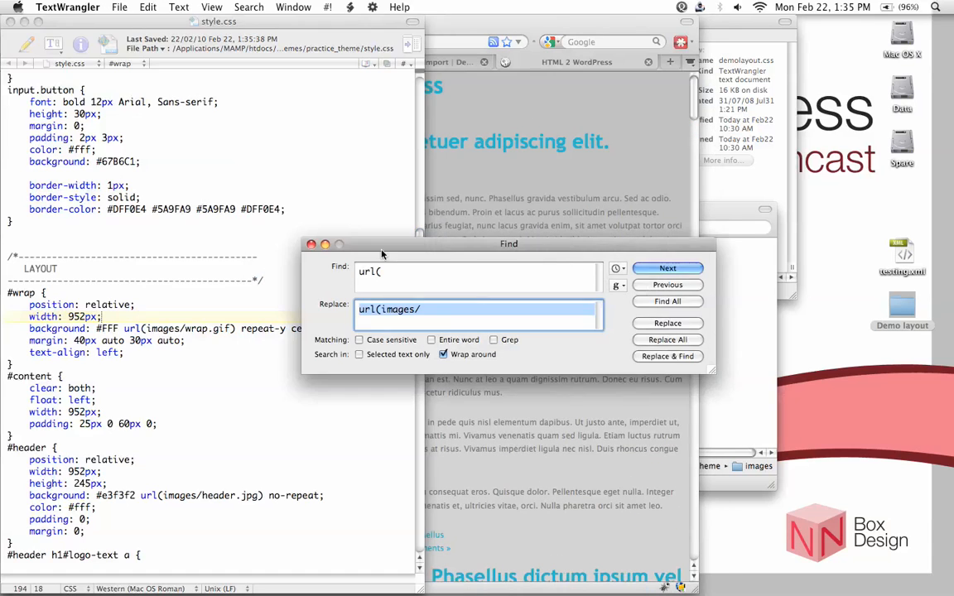
Close Find, then scroll demolayout.css beside style.css and check the practice_theme images folder.
{"action": "left_click", "coordinate": [668, 268]}
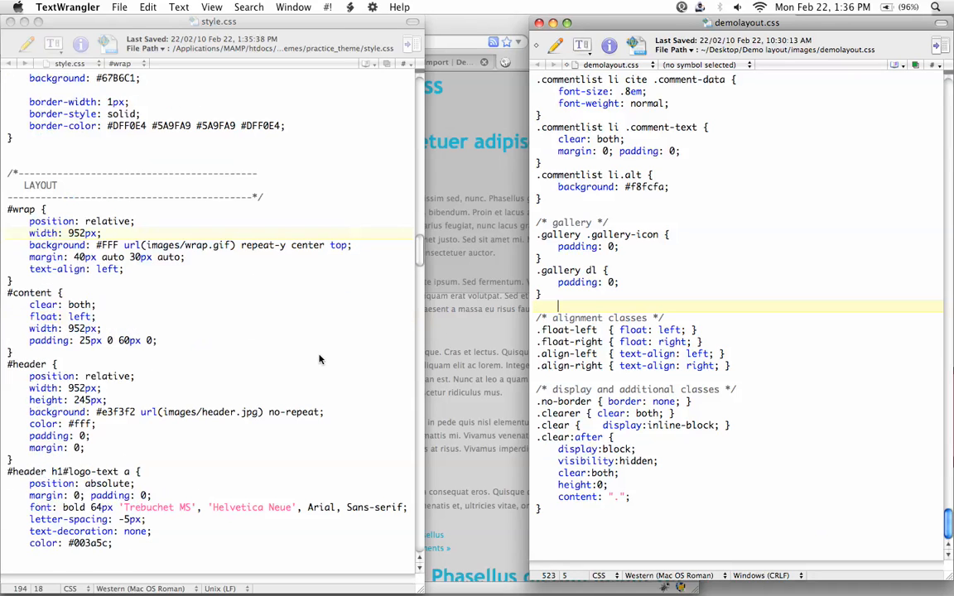
{"action": "mouse_move", "coordinate": [278, 328]}
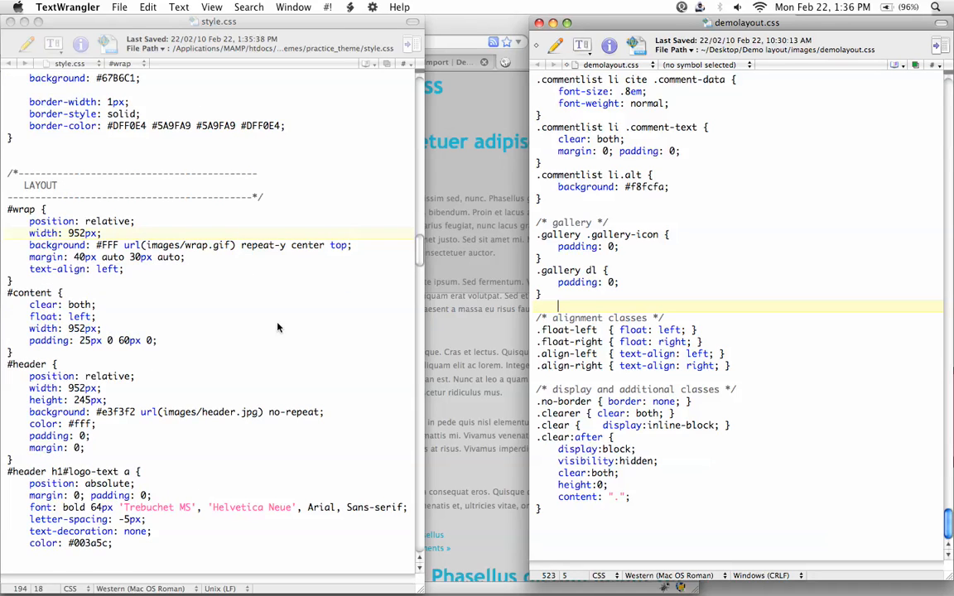
{"action": "scroll", "scroll_direction": "down", "scroll_amount": 3}
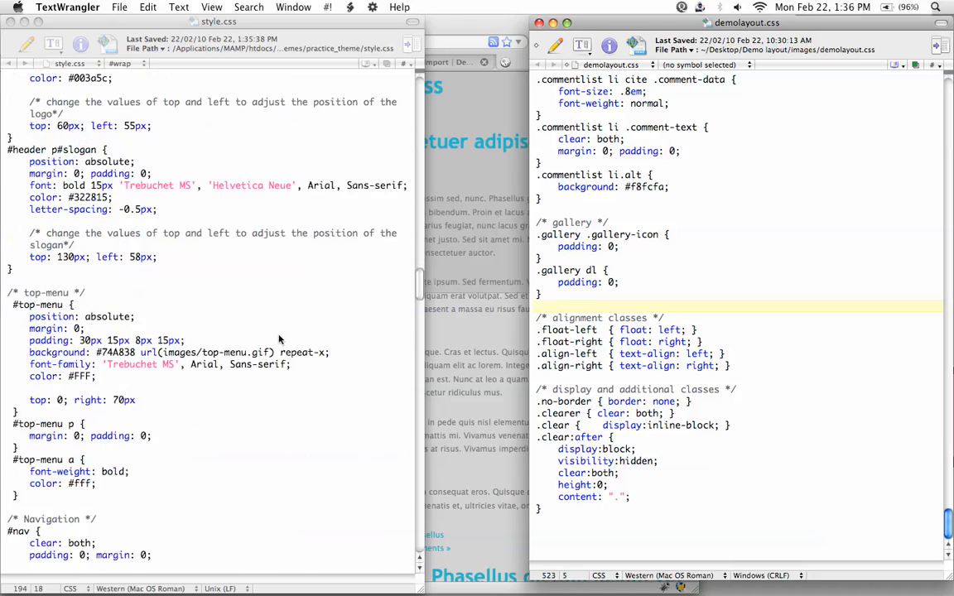
{"action": "scroll", "scroll_direction": "down", "scroll_amount": 3}
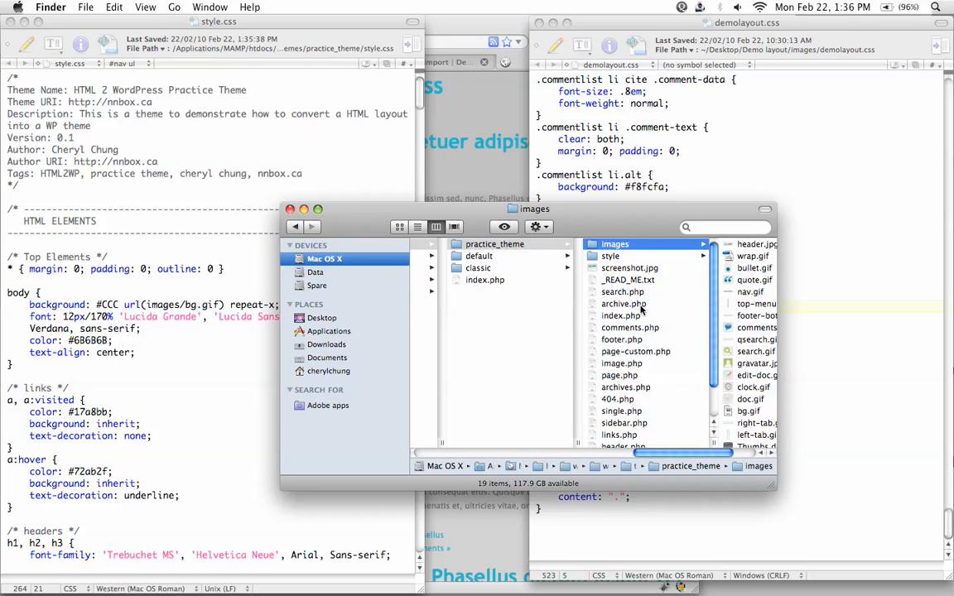
{"action": "scroll", "scroll_direction": "down", "scroll_amount": 3}
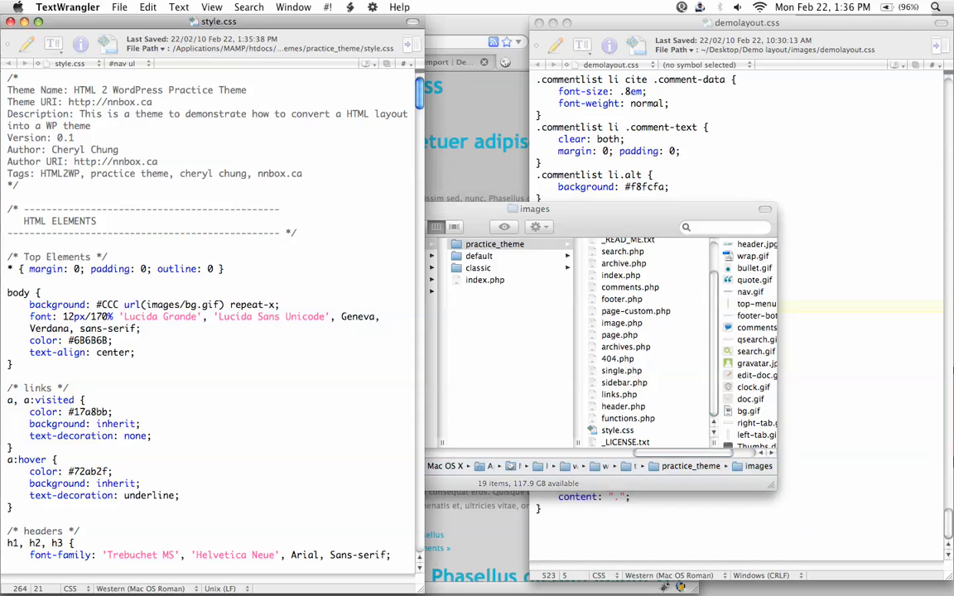
{"action": "left_click", "coordinate": [623, 406]}
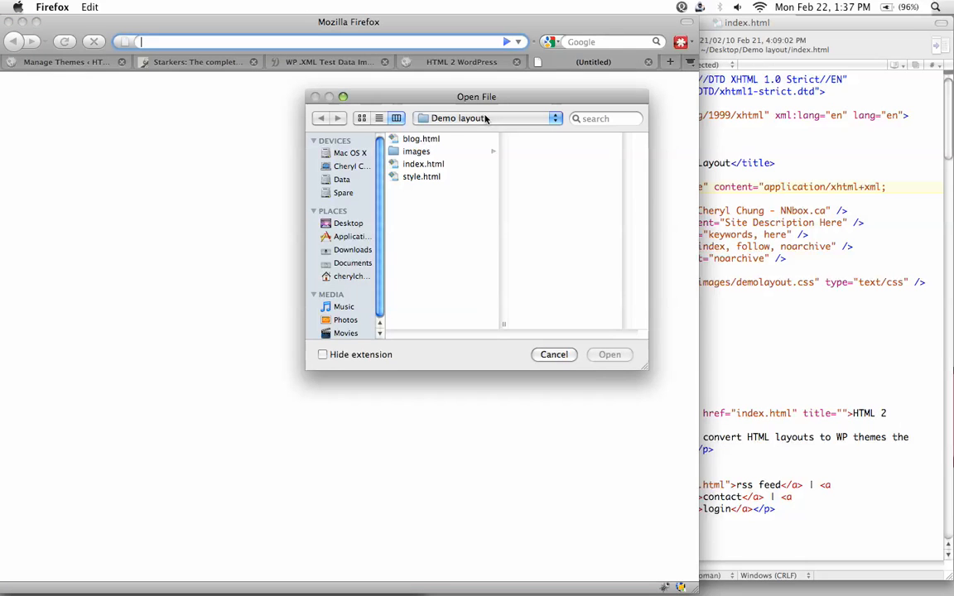
Open the Demo layout's index.html in Firefox via File > Open File.
{"action": "left_click", "coordinate": [424, 164]}
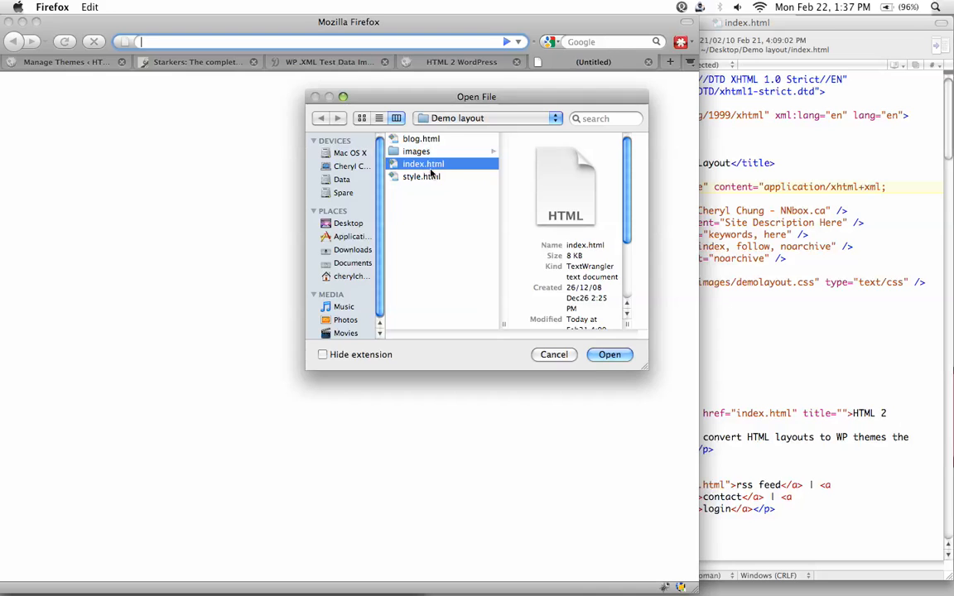
{"action": "left_click", "coordinate": [609, 354]}
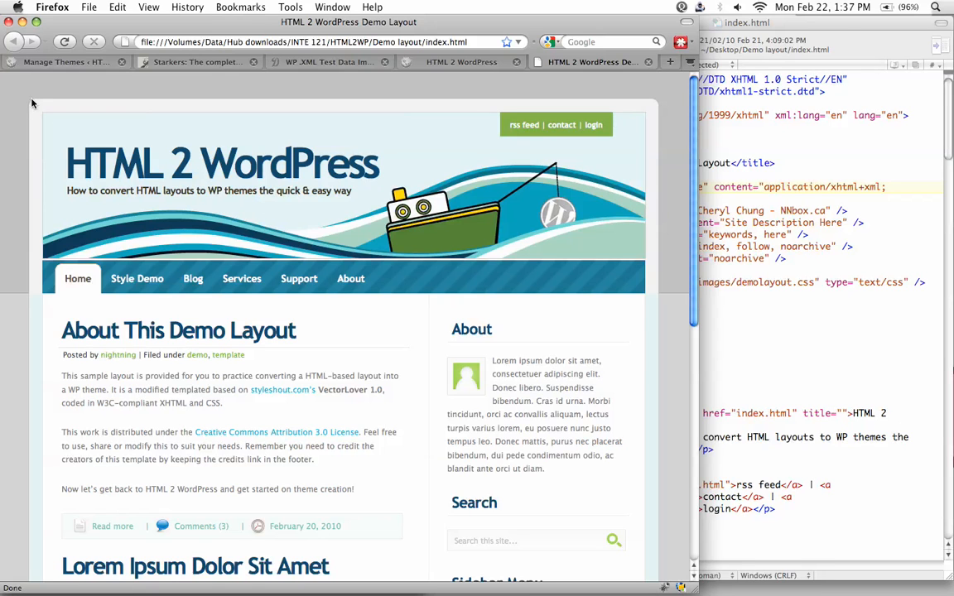
{"action": "mouse_move", "coordinate": [661, 296]}
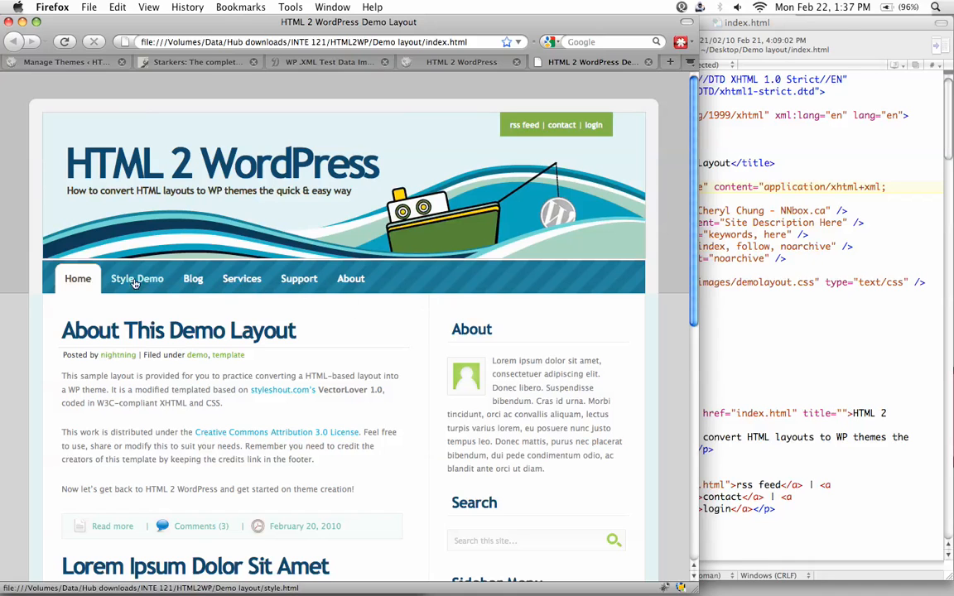
{"action": "mouse_move", "coordinate": [404, 294]}
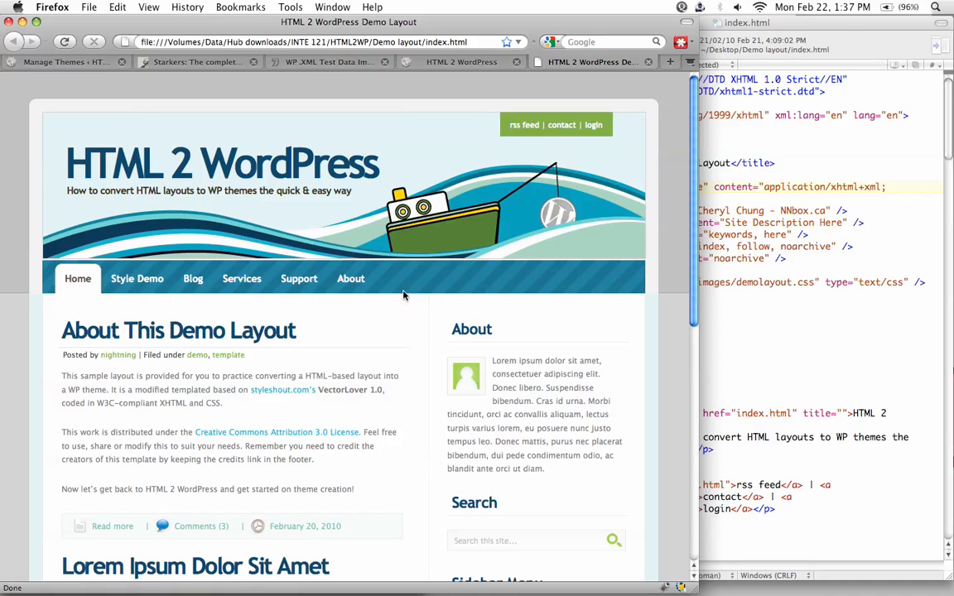